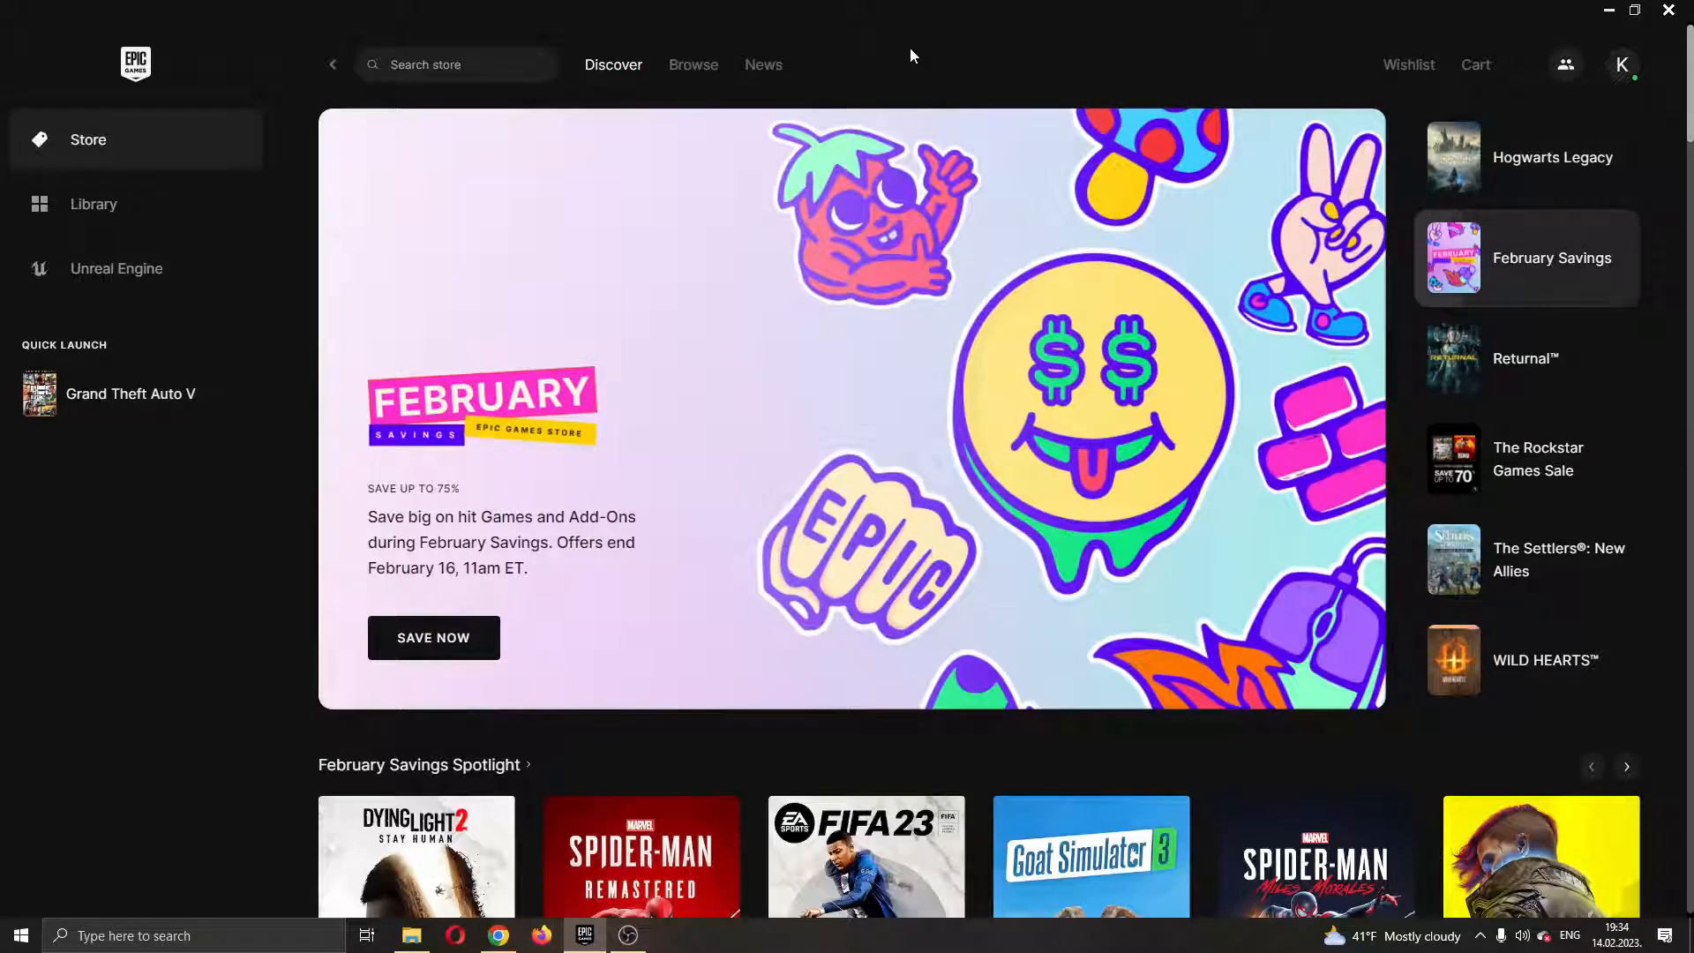
mouse_move(932, 76)
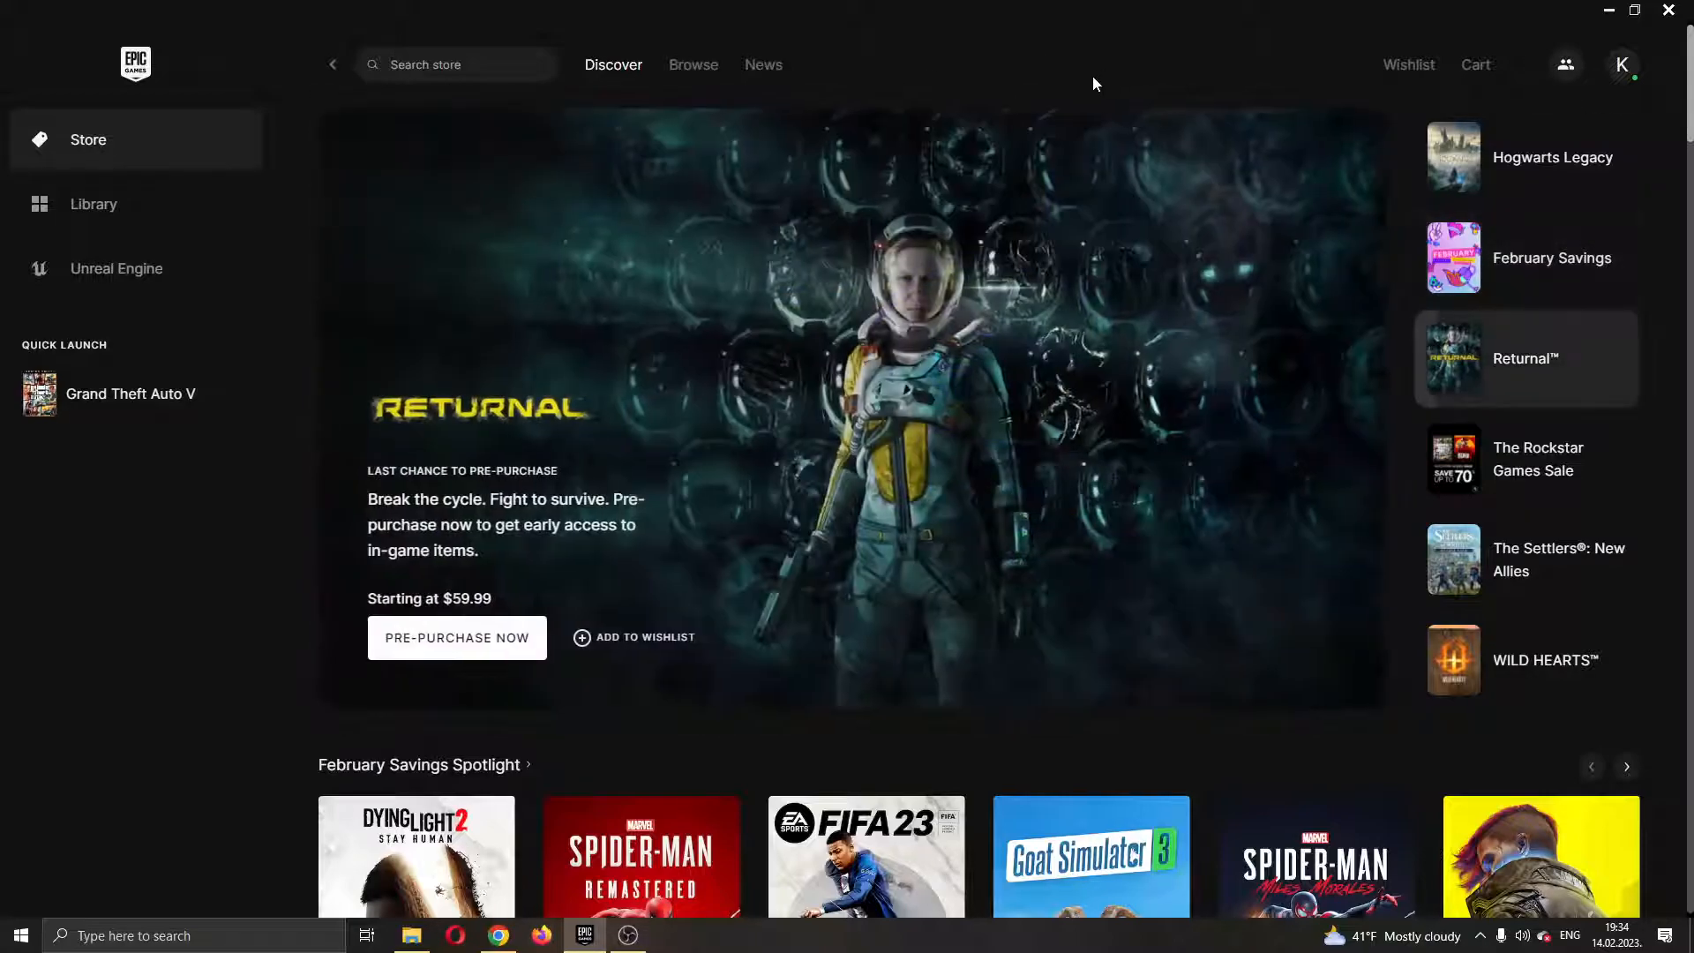
mouse_move(1098, 138)
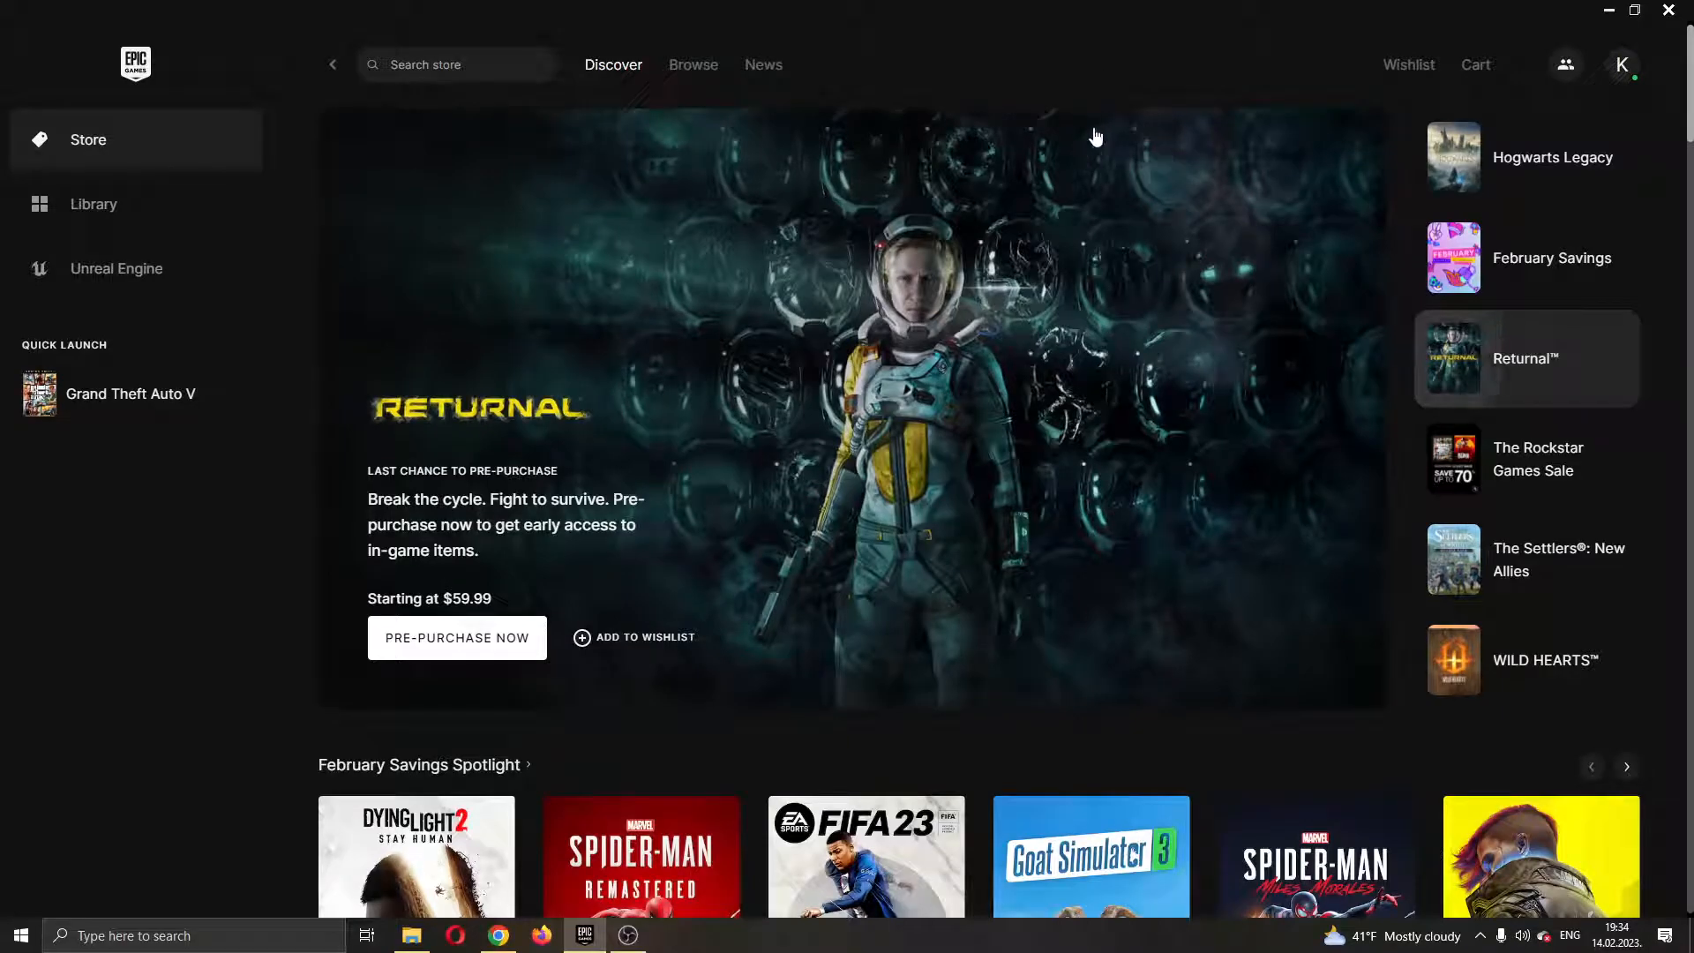
mouse_move(1094, 124)
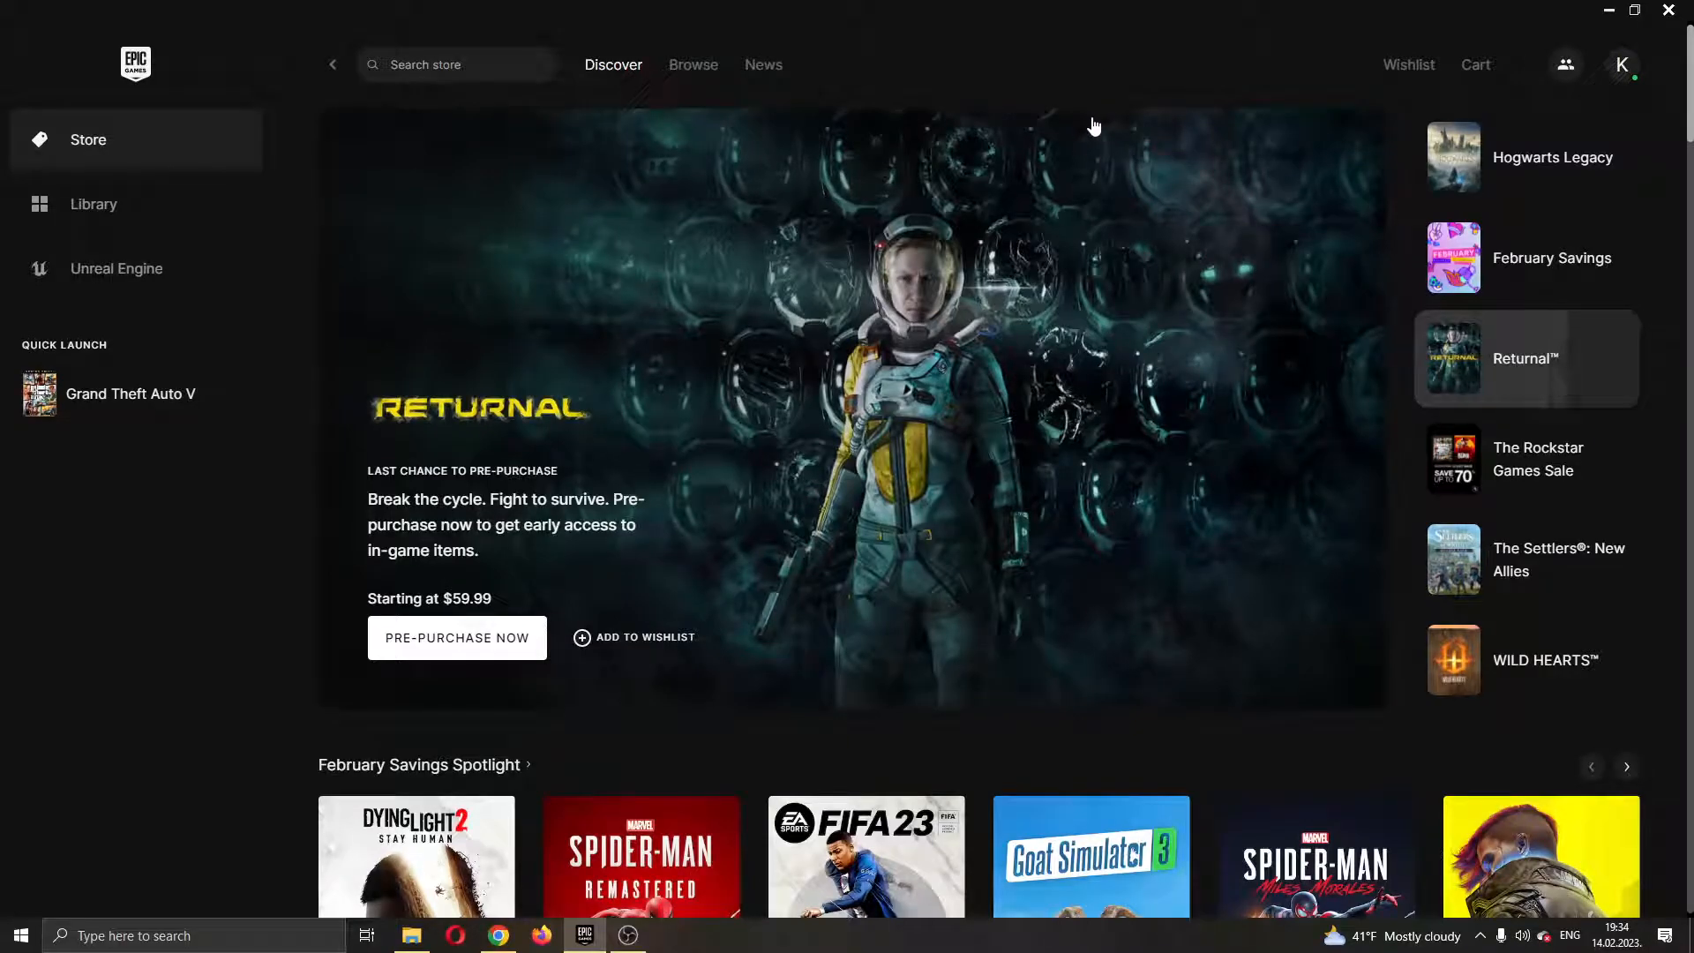
mouse_move(1024, 224)
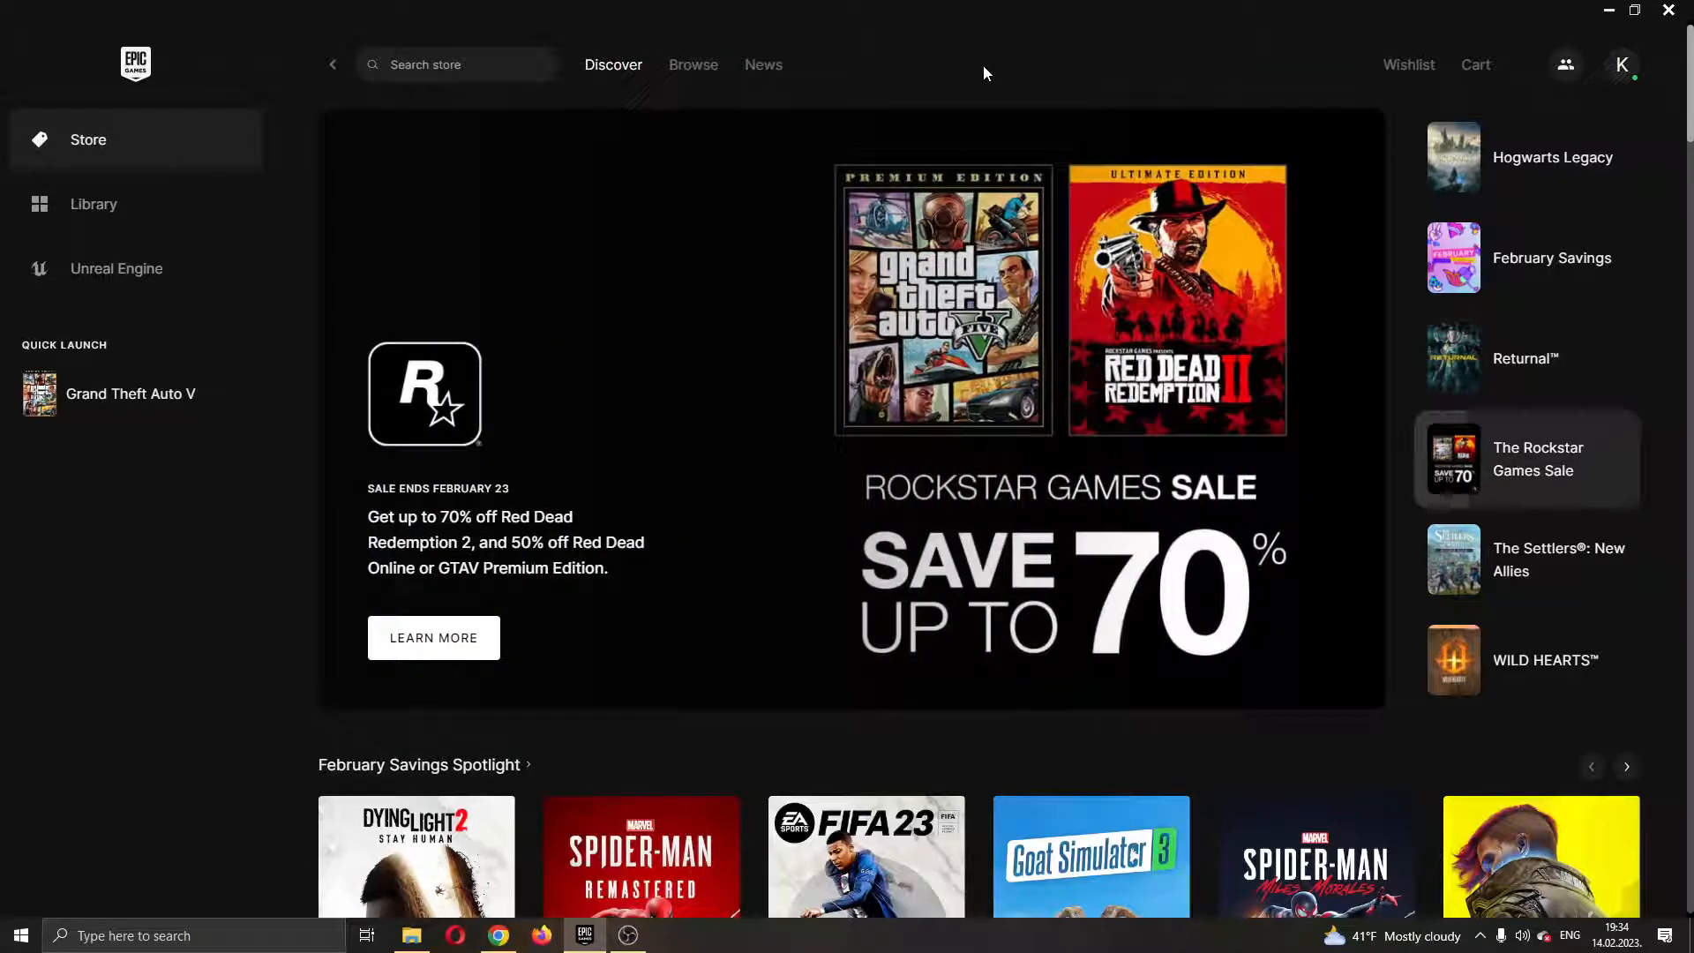
mouse_move(1030, 55)
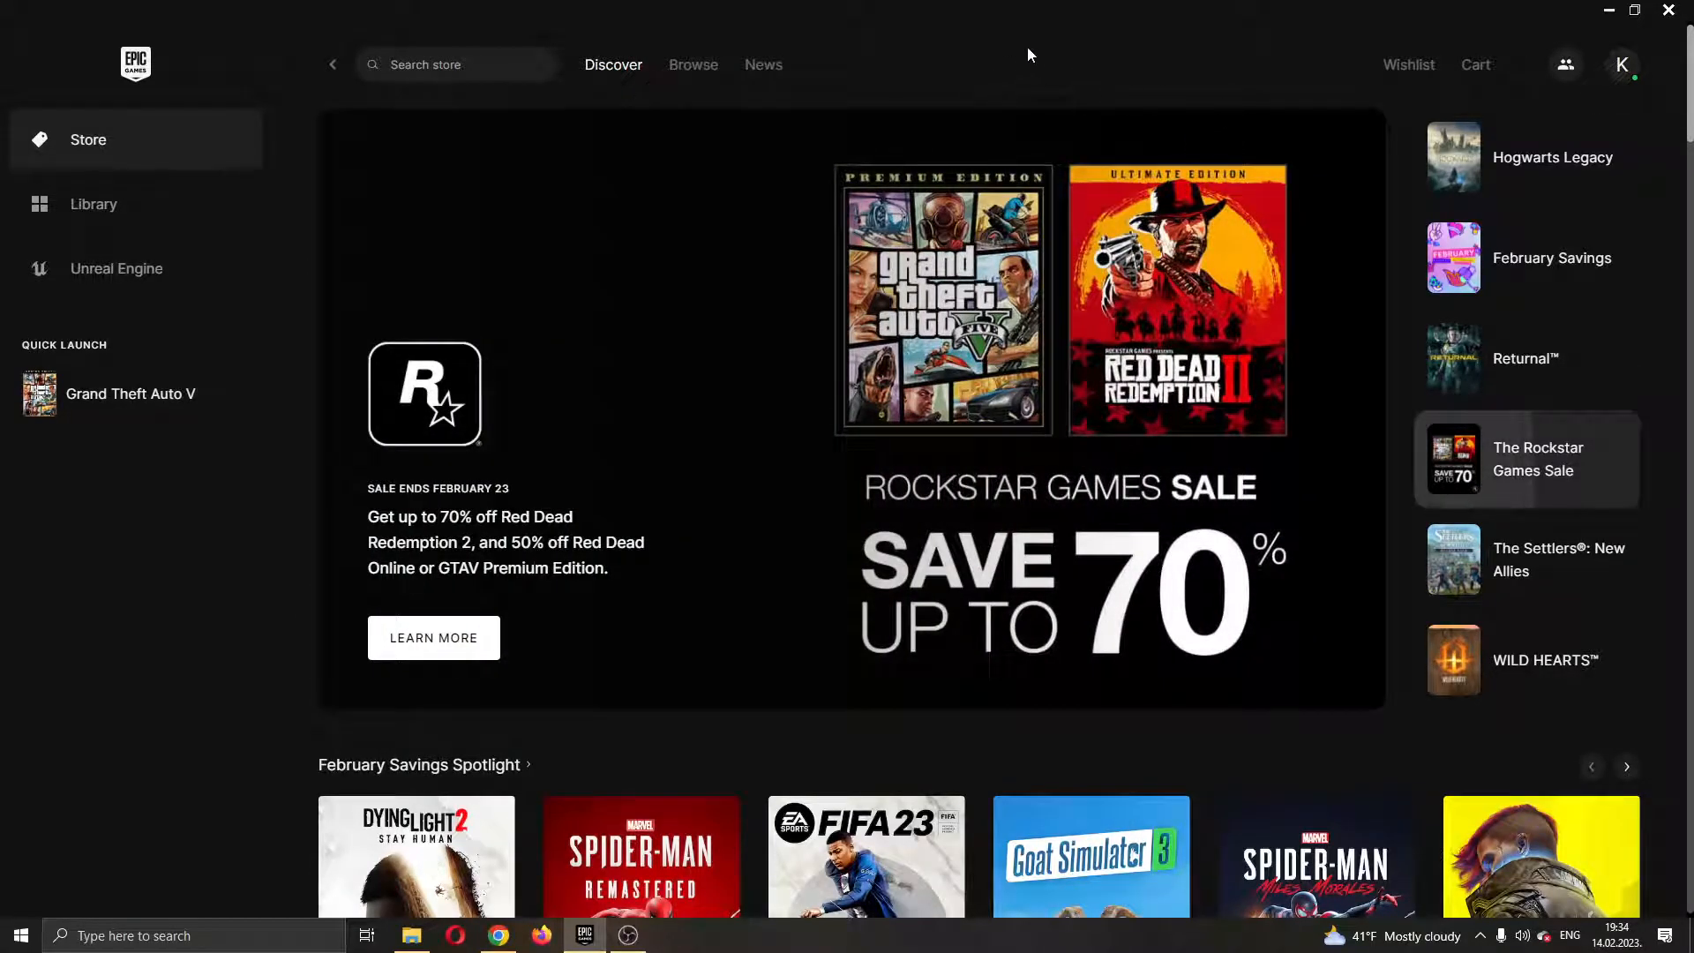
mouse_move(981, 46)
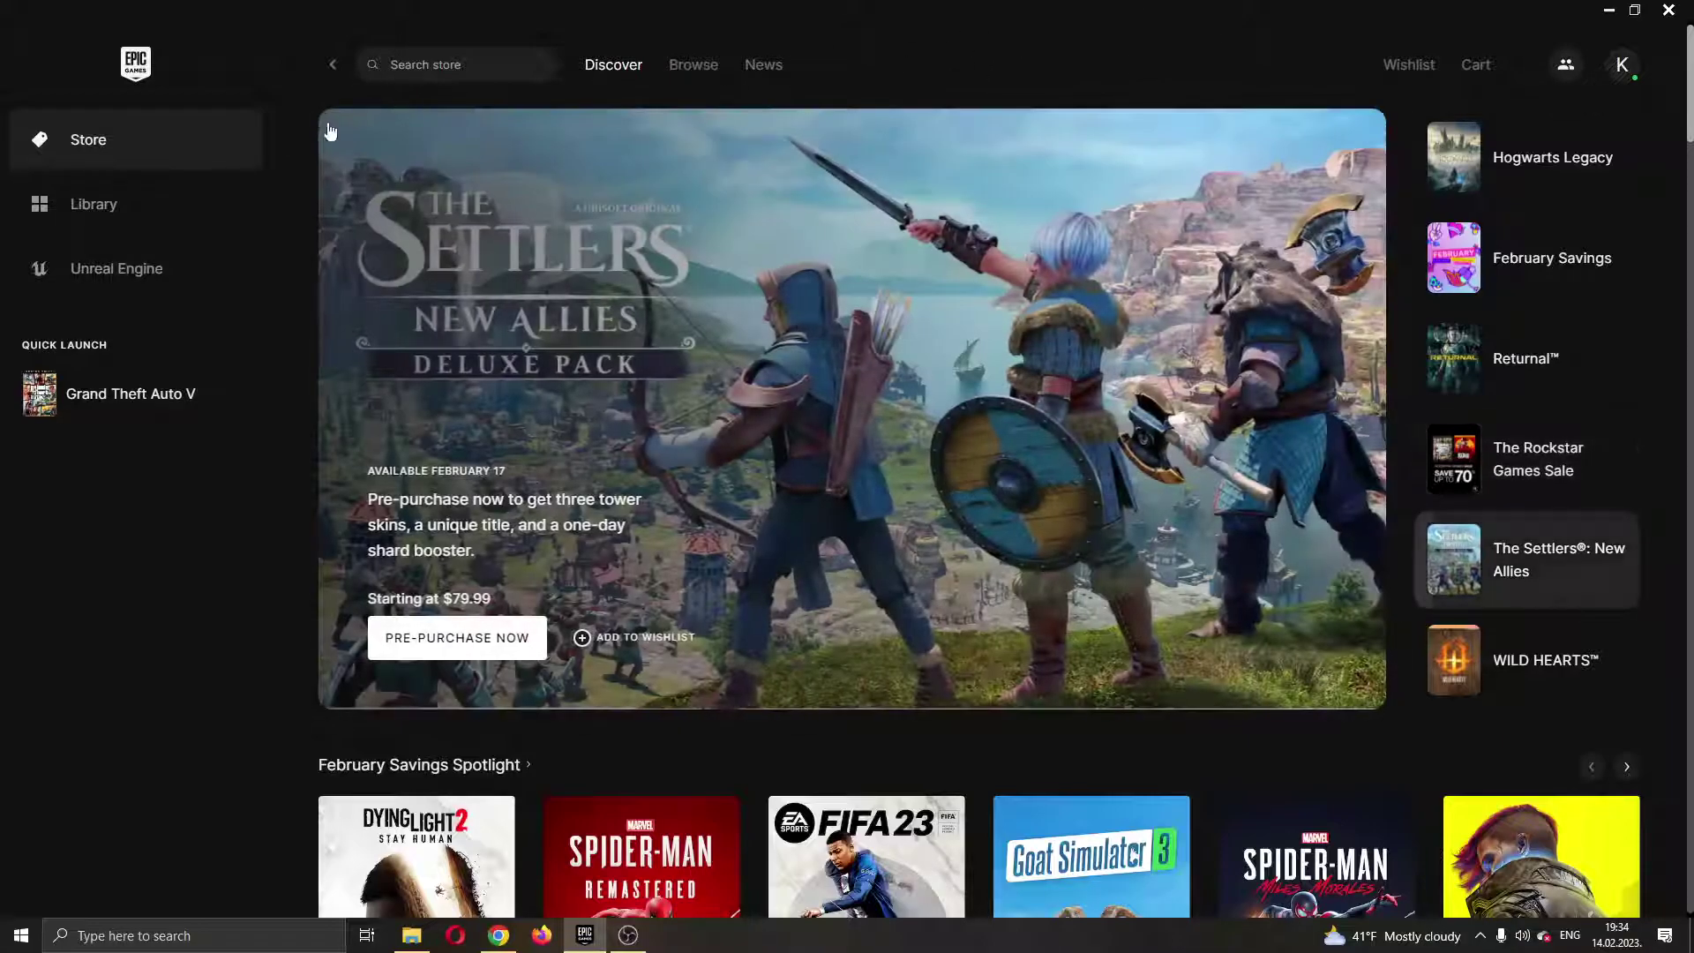
mouse_move(132, 26)
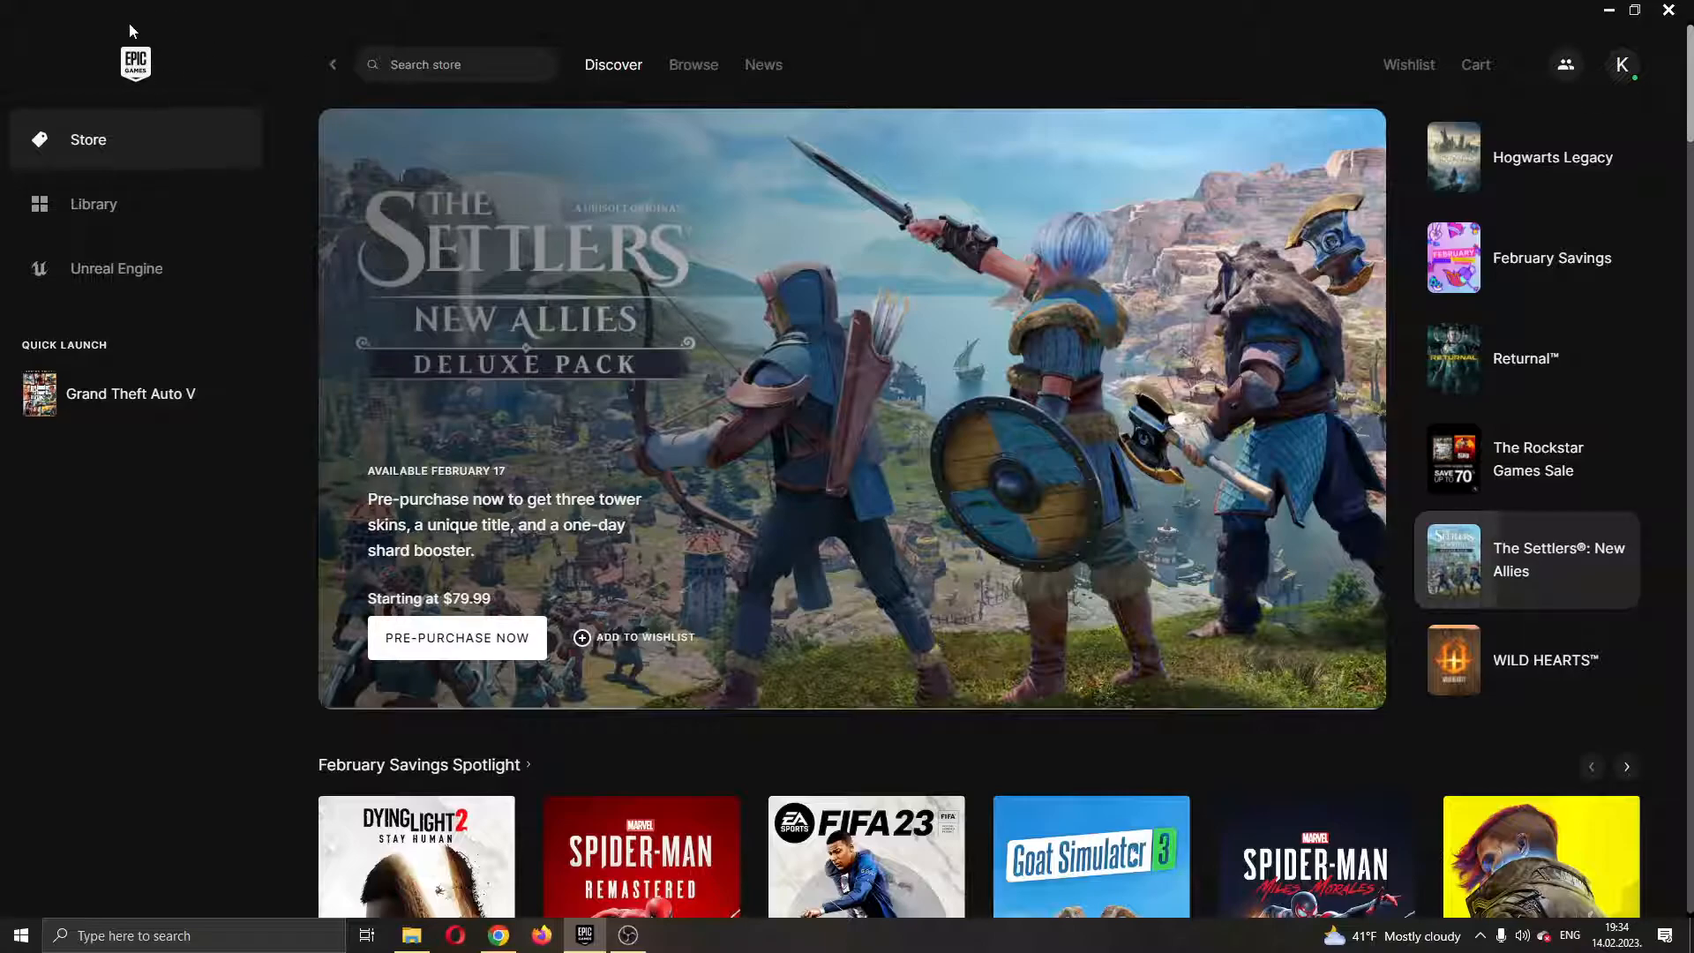
mouse_move(132, 86)
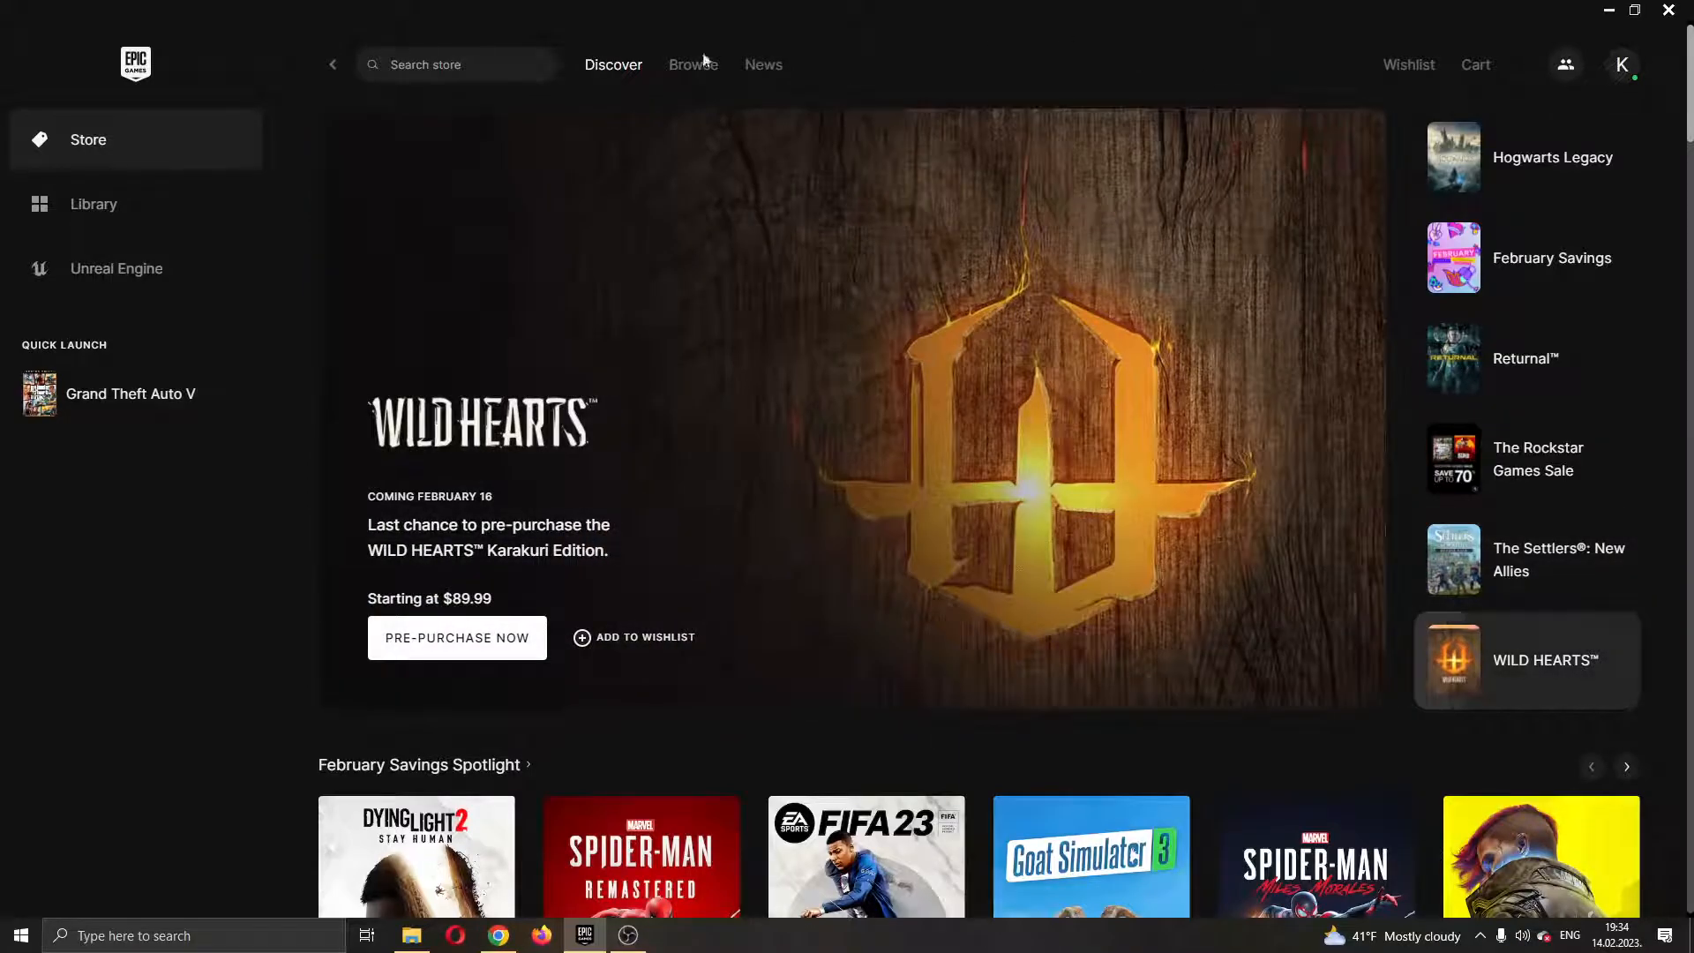
mouse_move(604, 511)
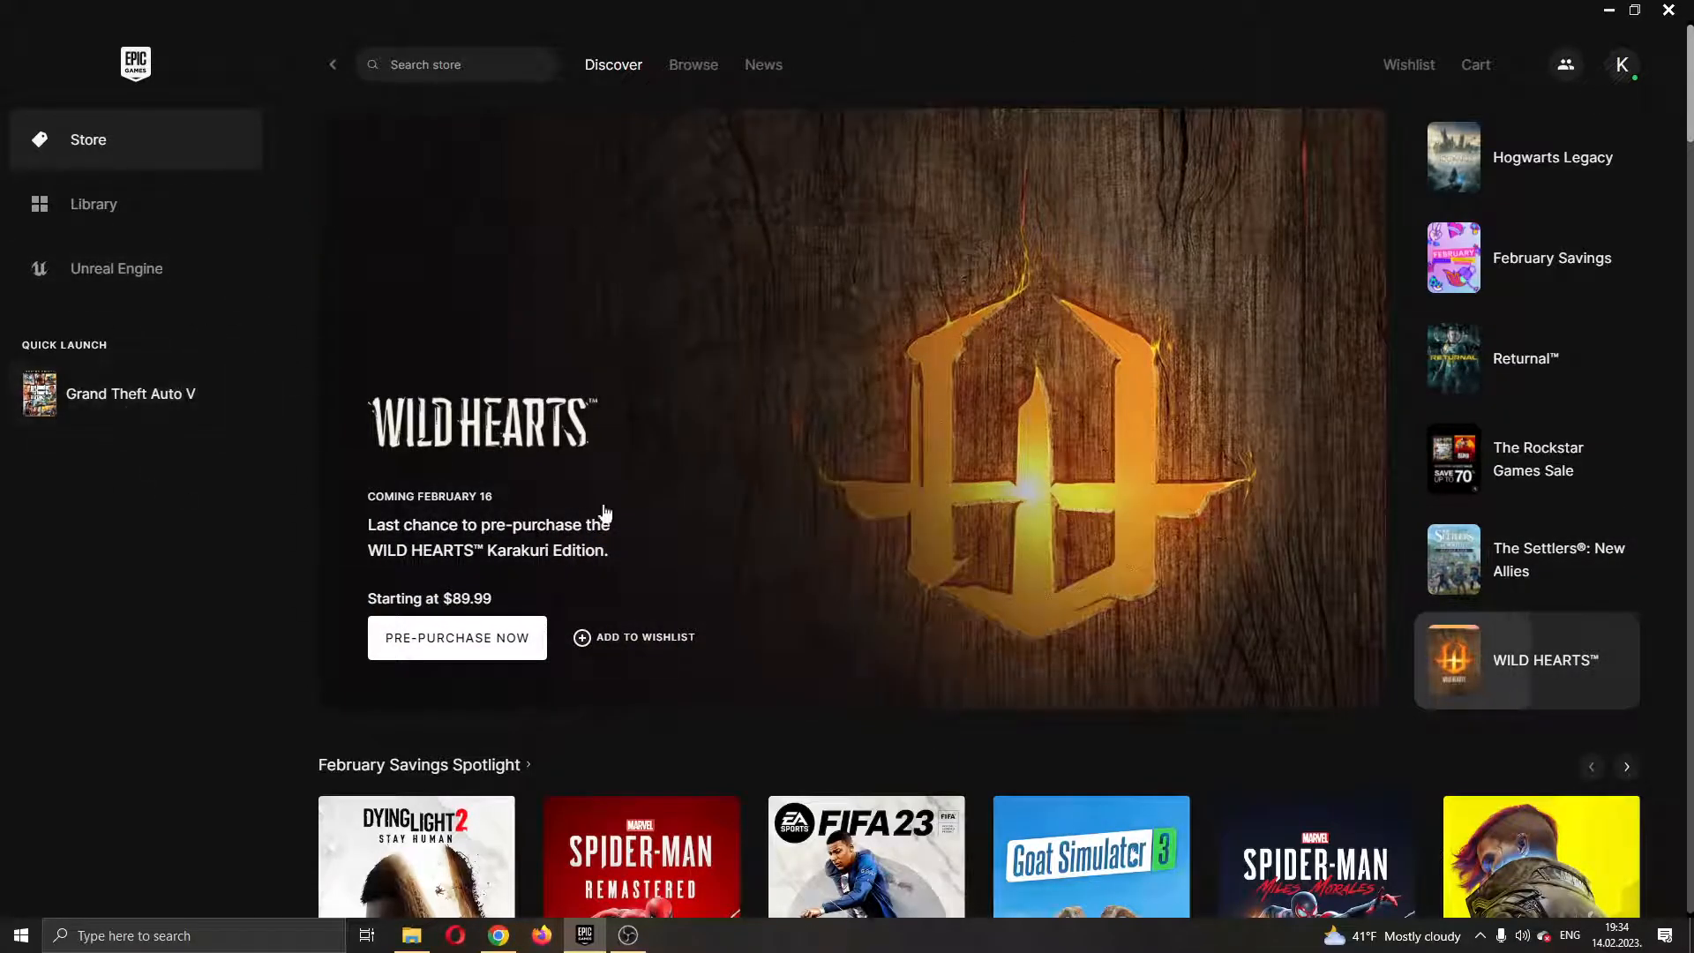
mouse_move(1308, 94)
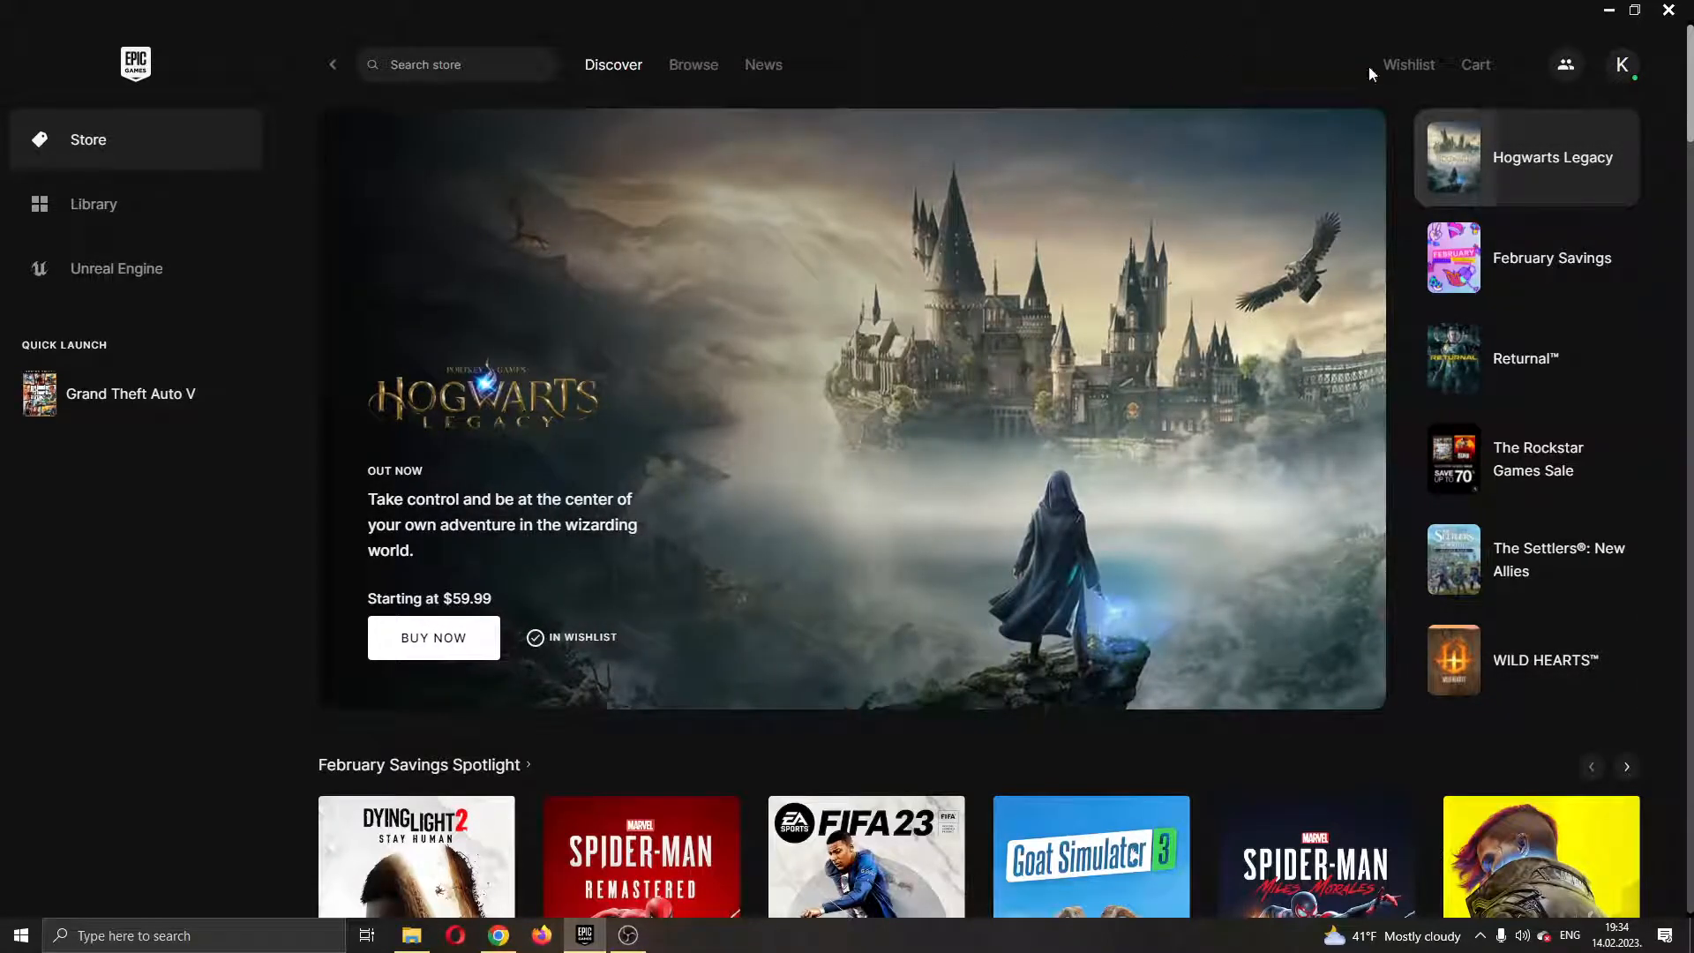
mouse_move(1634, 83)
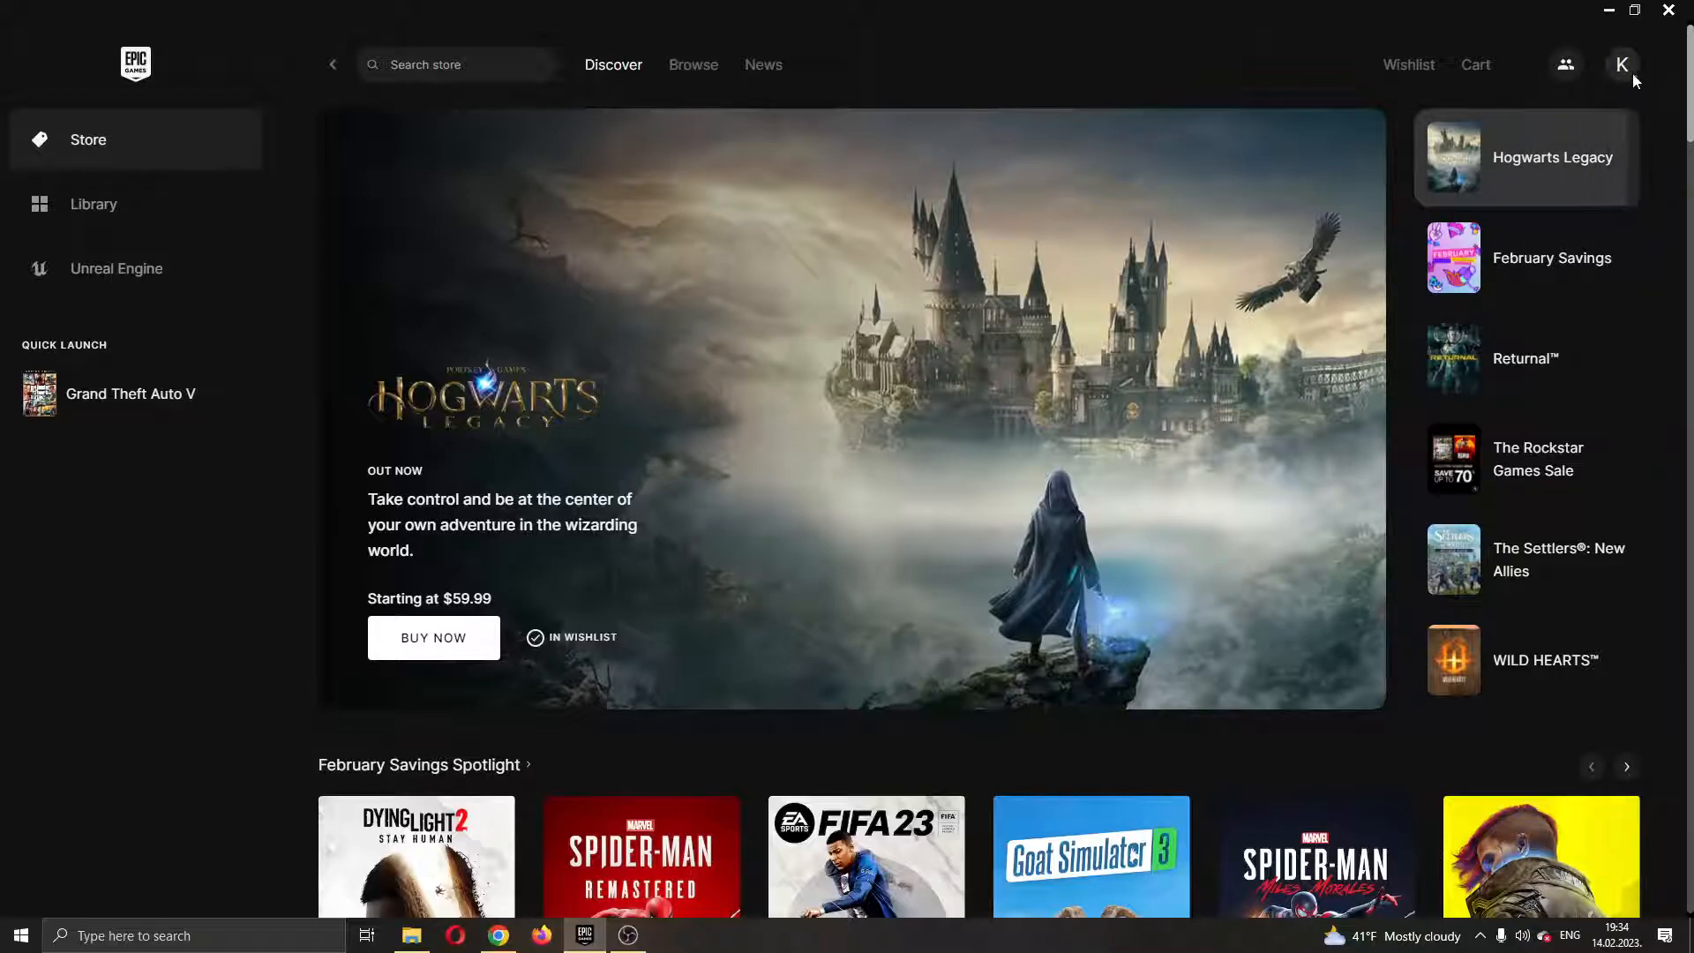
Show the account dropdown from the profile avatar in the launcher's top-right corner
left_click(1602, 63)
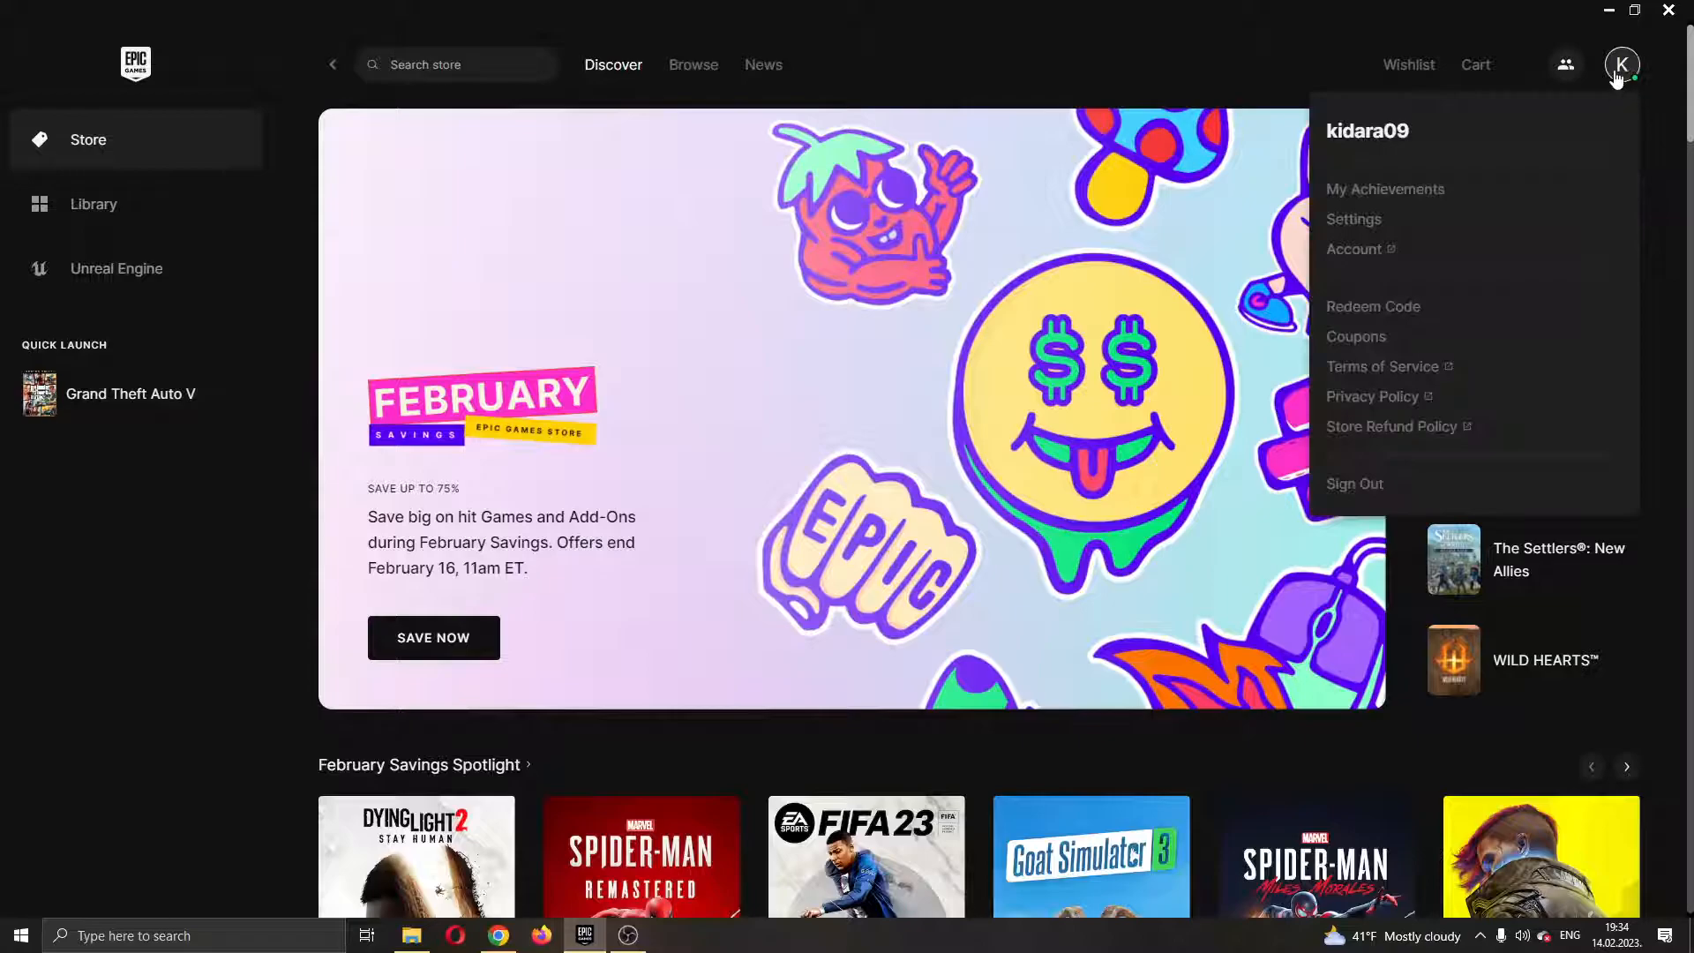
mouse_move(1399, 105)
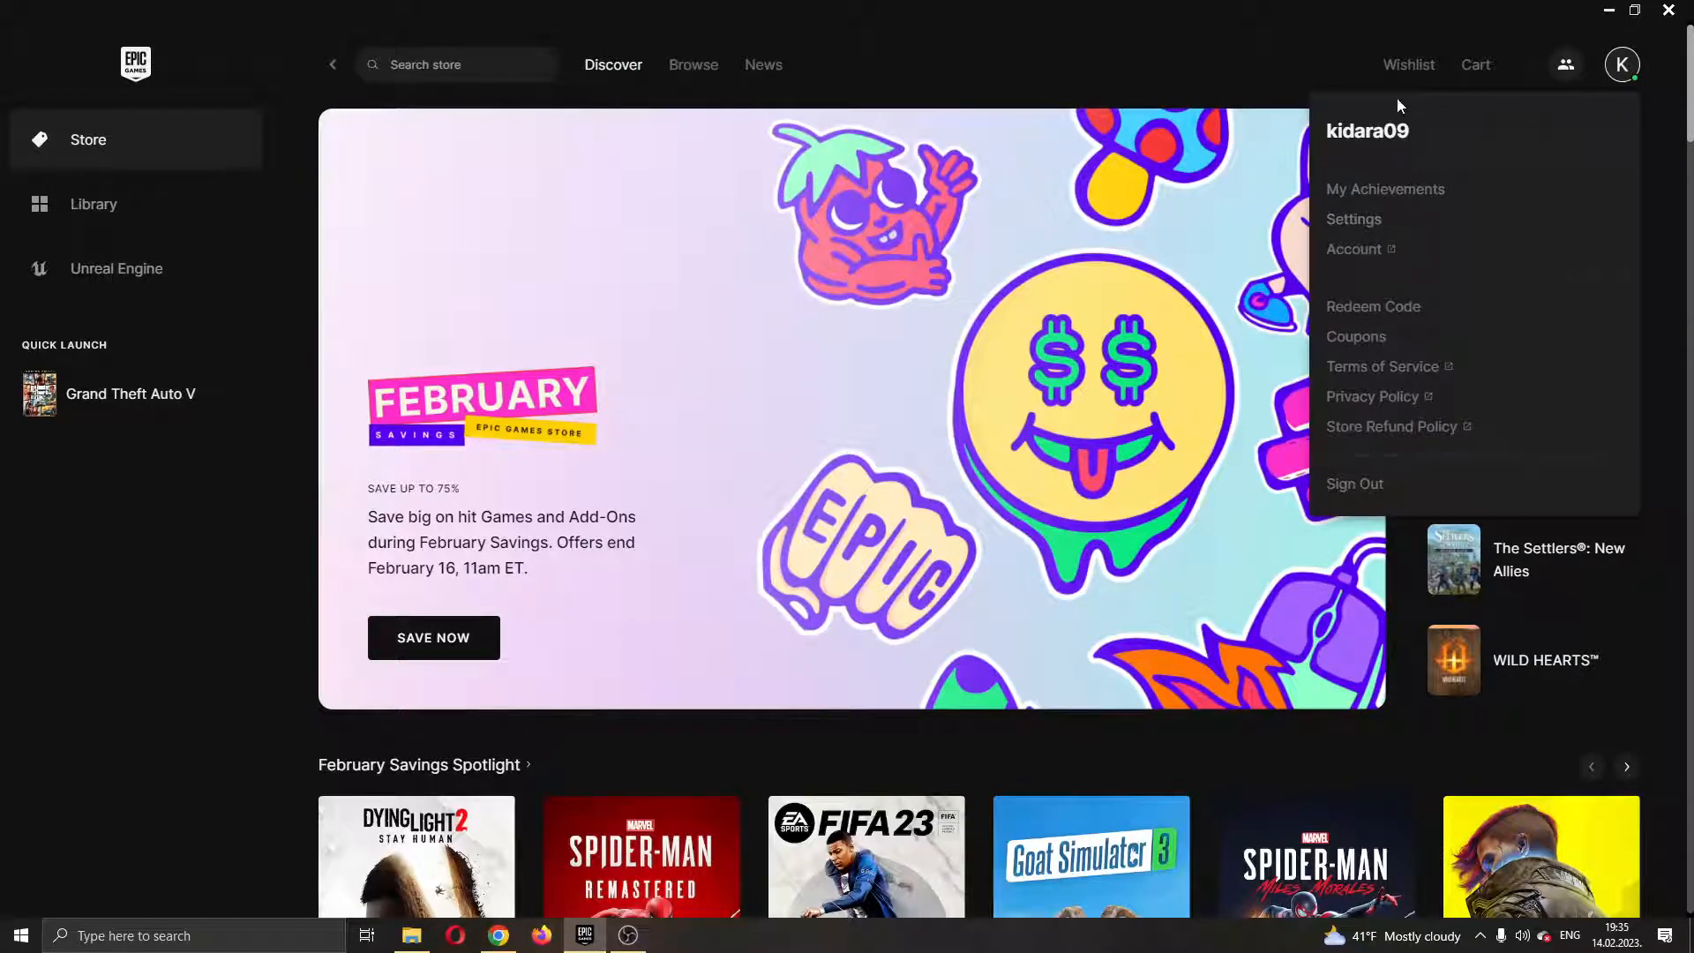
mouse_move(1426, 205)
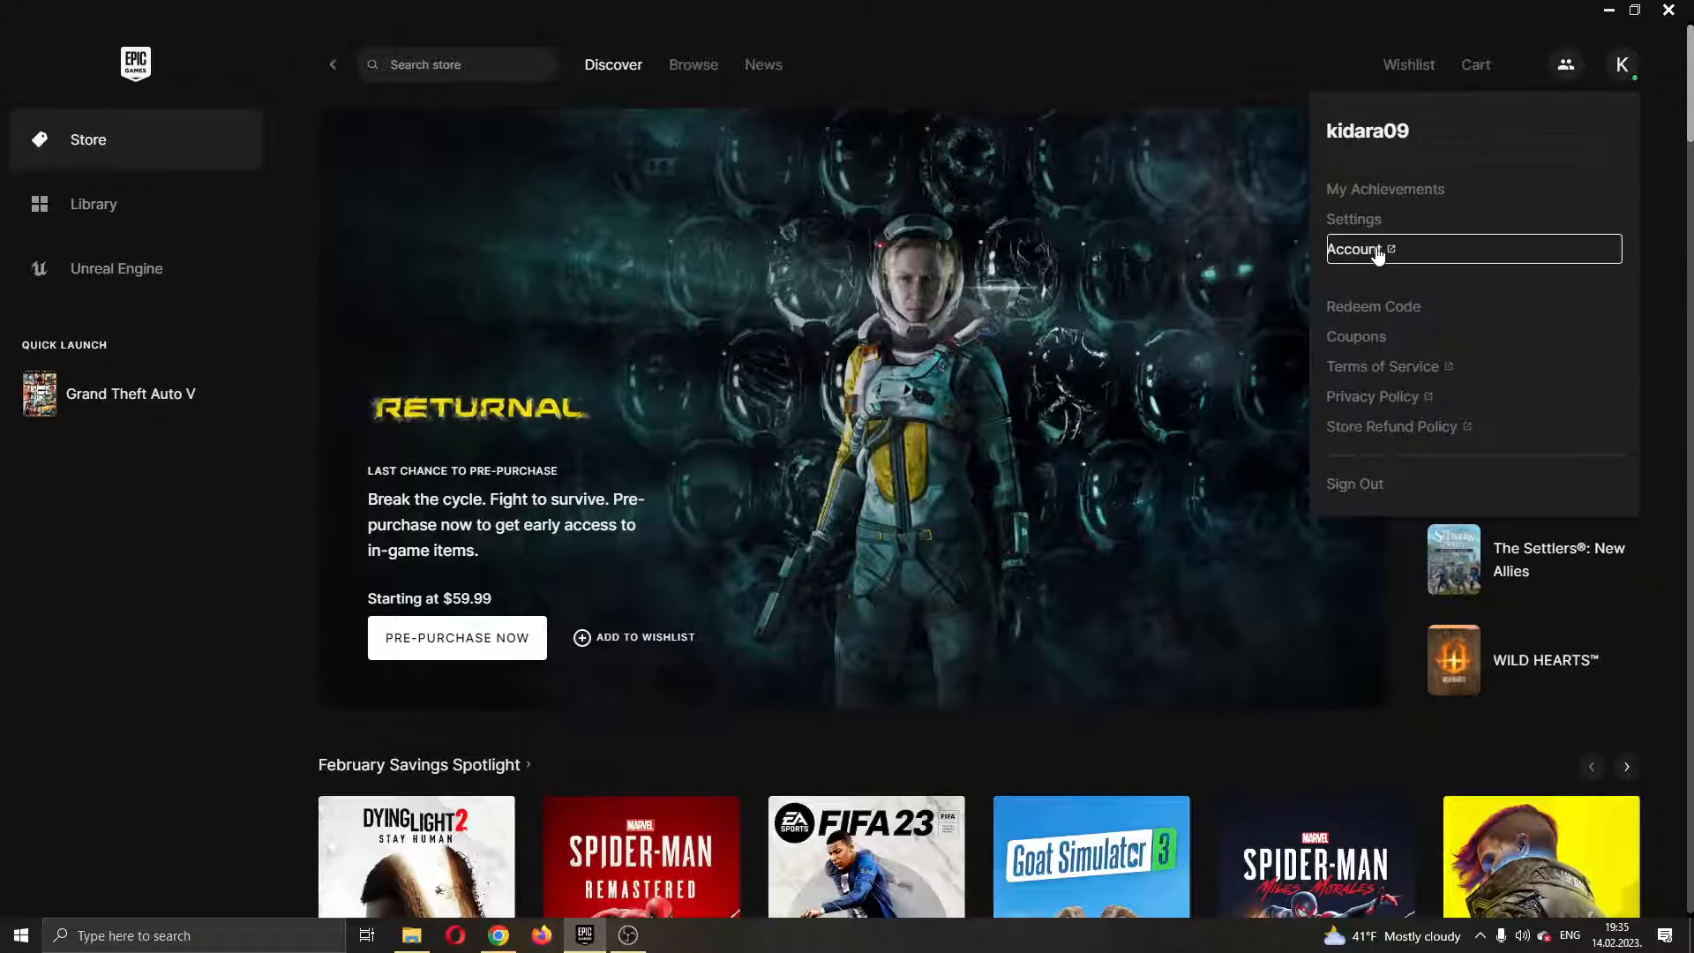
Go to Account so the Epic Games Account Settings page loads in the browser
left_click(1357, 247)
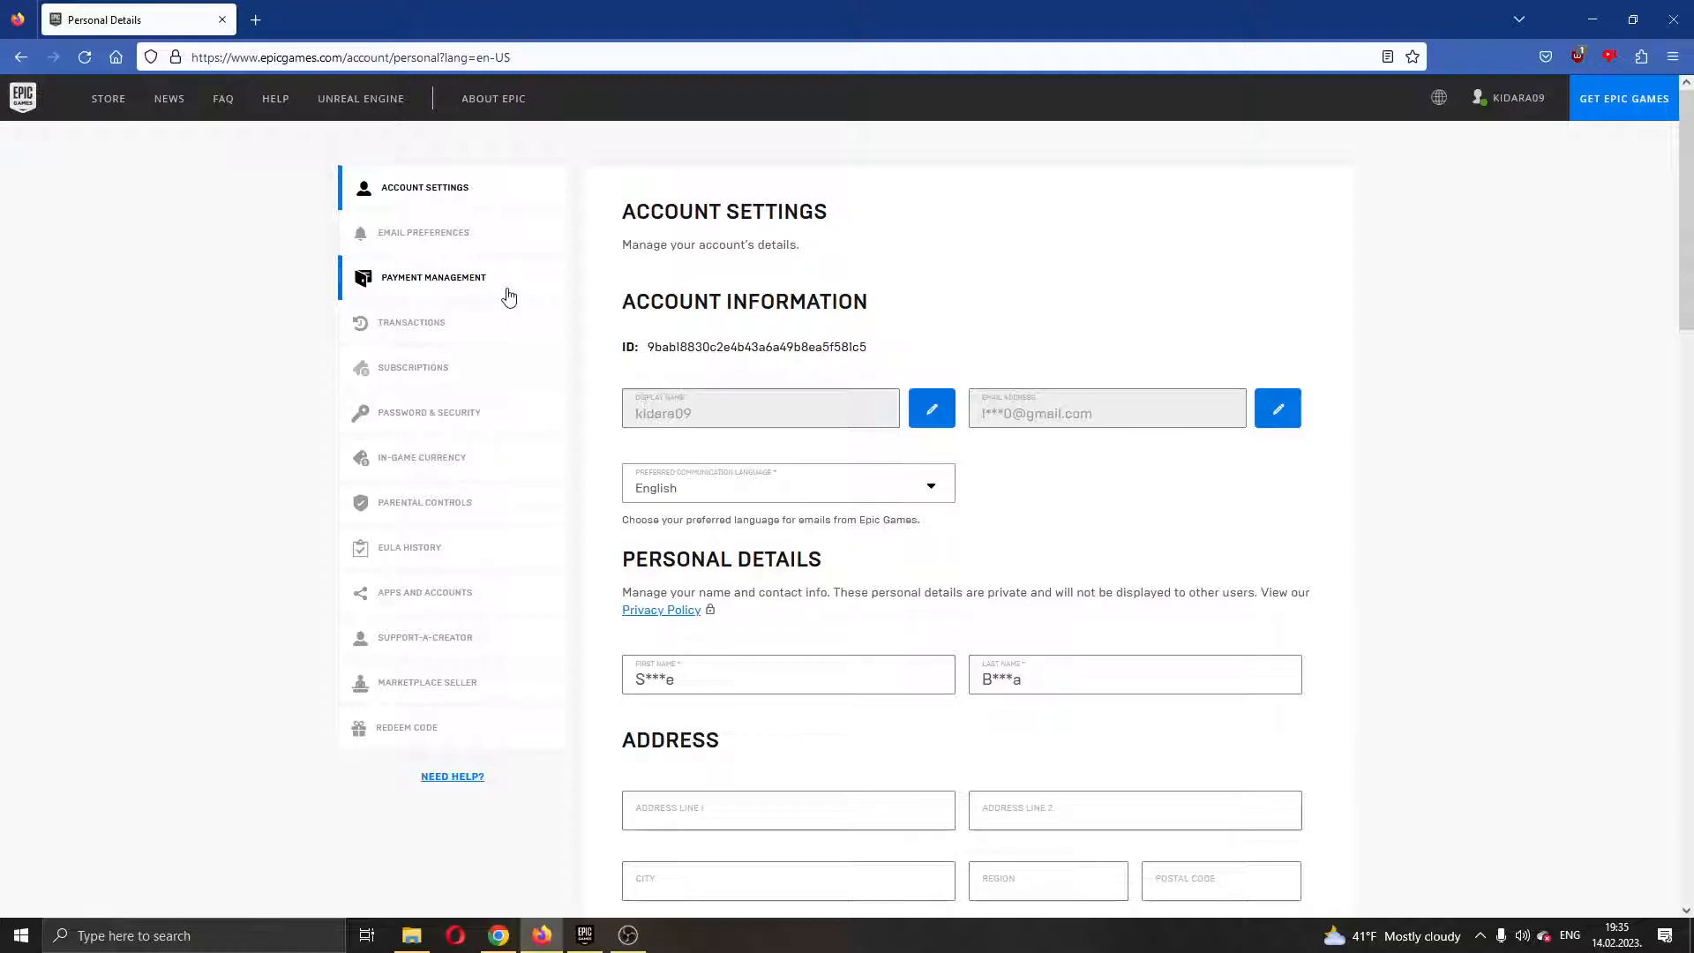
mouse_move(466, 216)
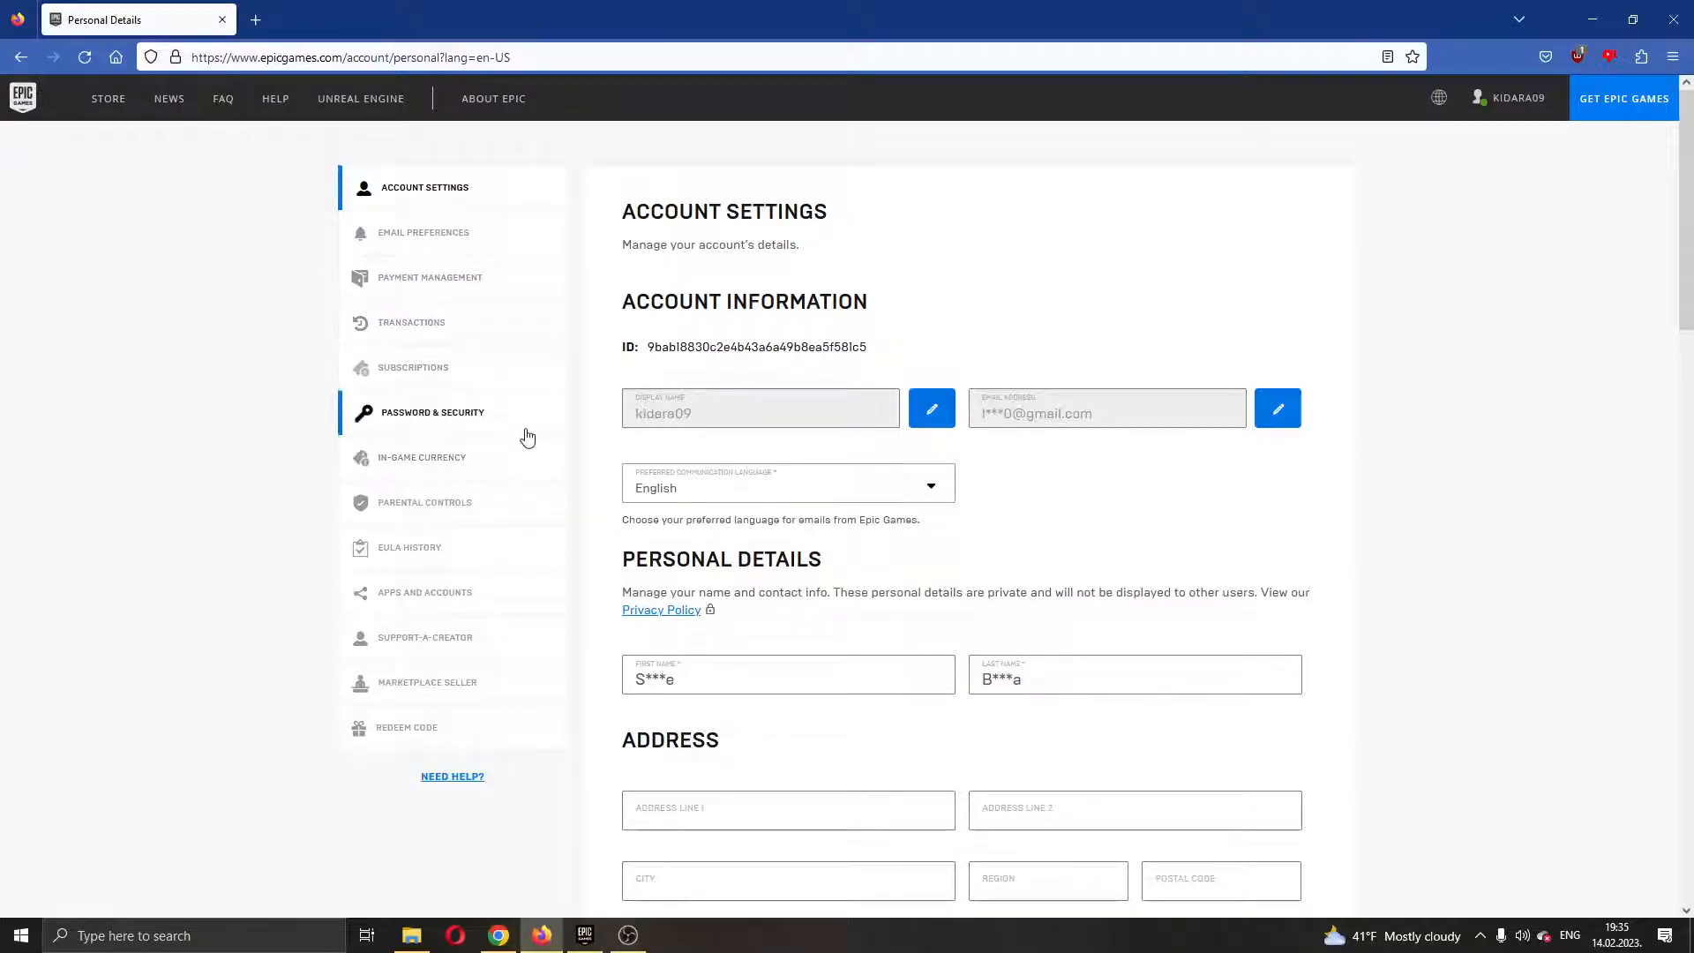
mouse_move(486, 439)
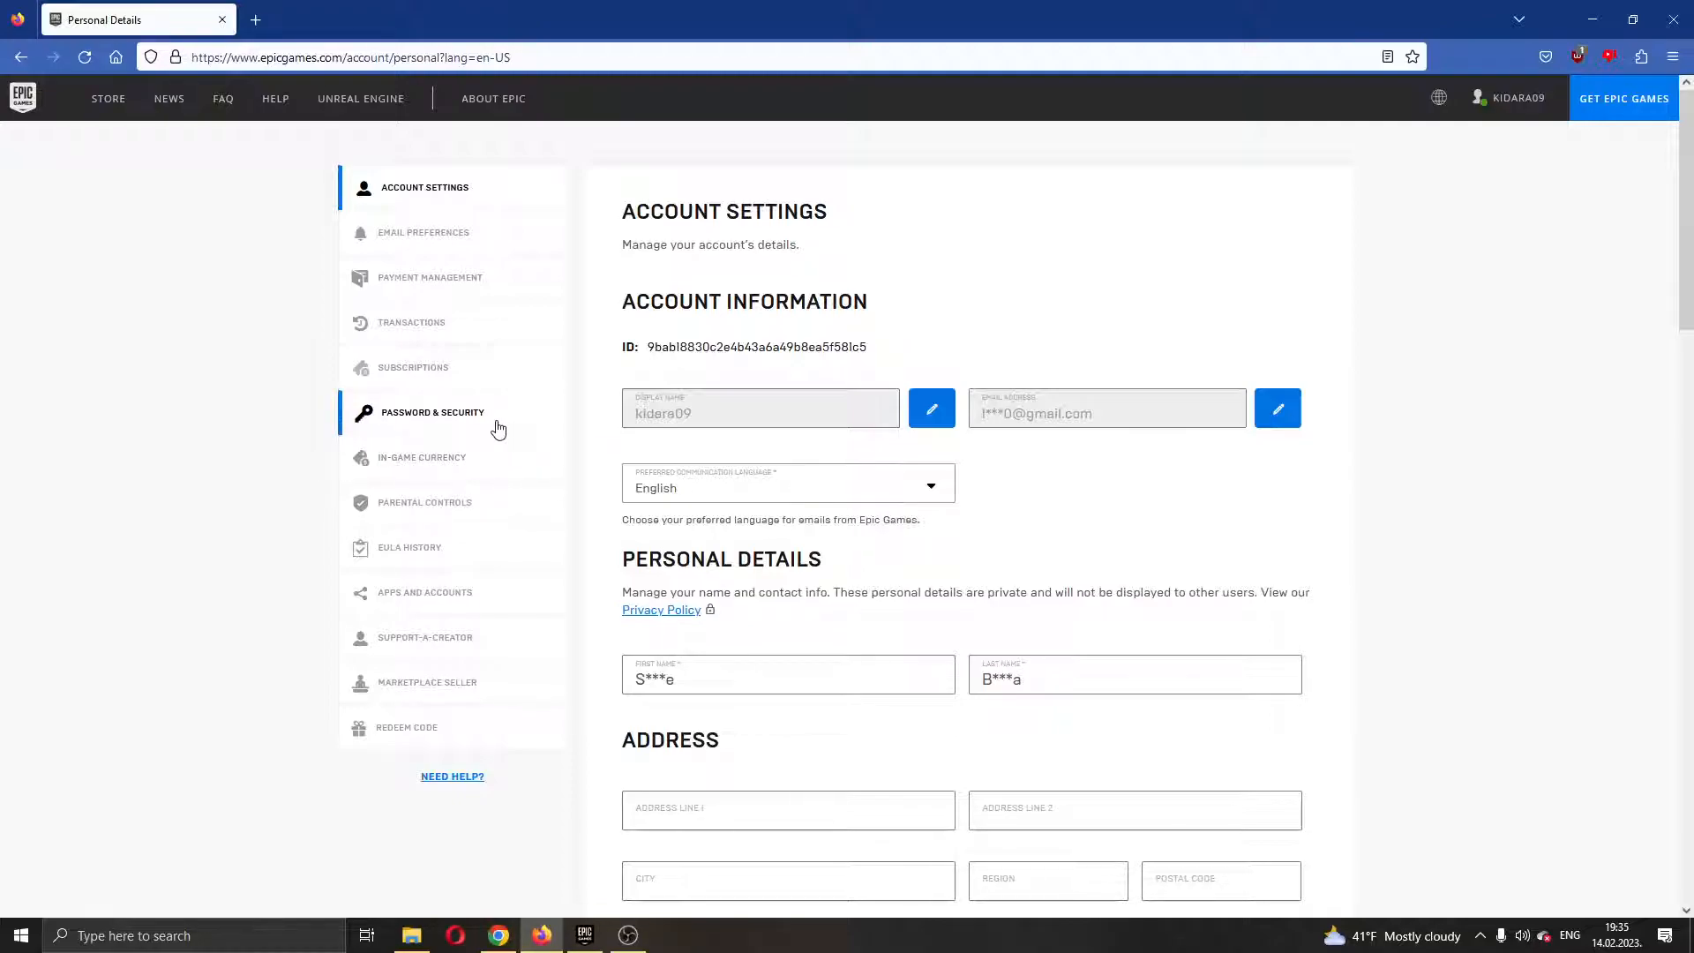
Switch to Password & Security, landing on the Change Your Password form
left_click(431, 413)
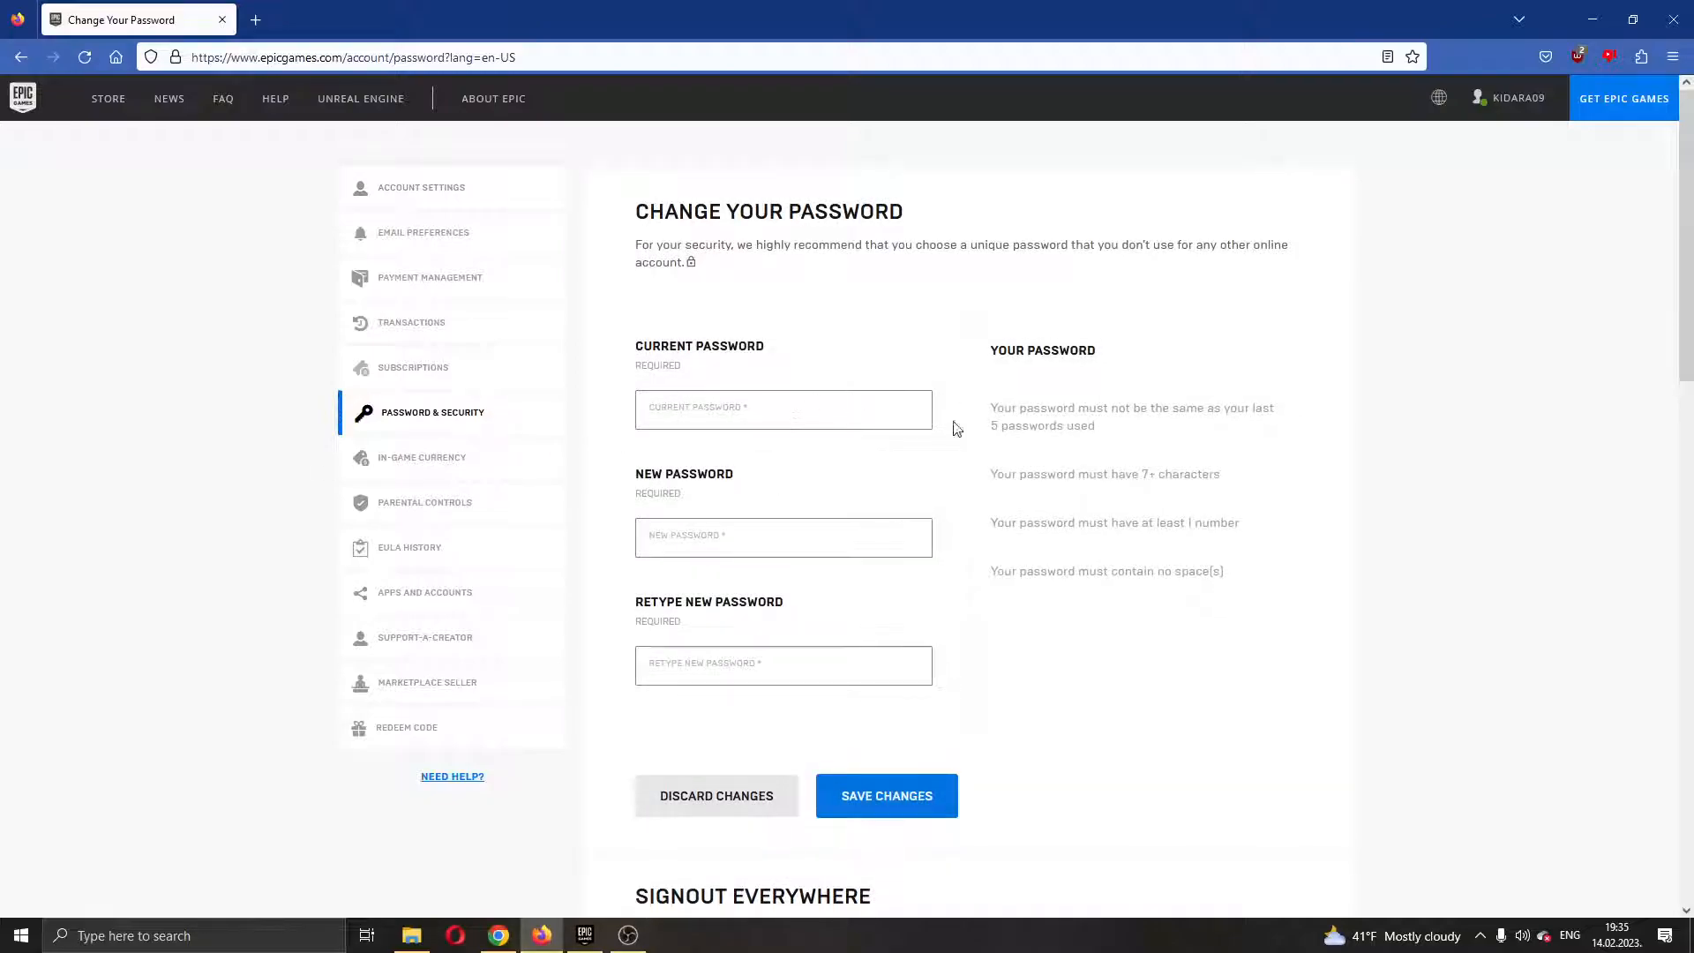
mouse_move(787, 371)
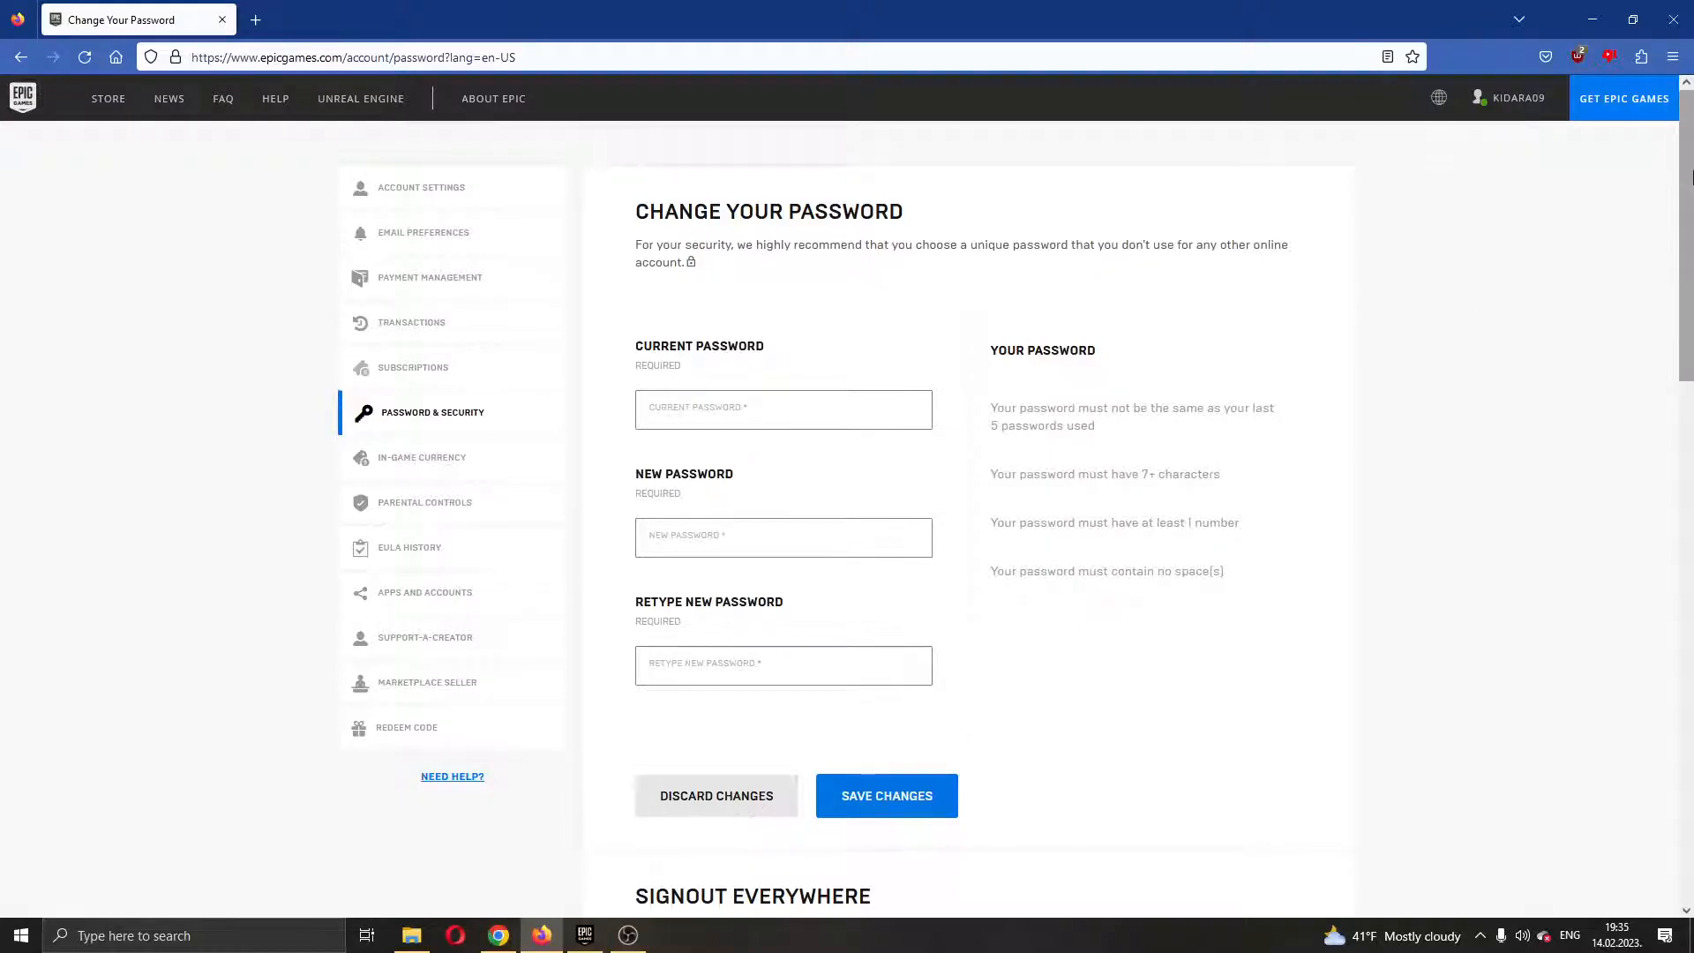
Scroll down to the Two-Factor Authentication section with email authentication on as primary
scroll("down", 3)
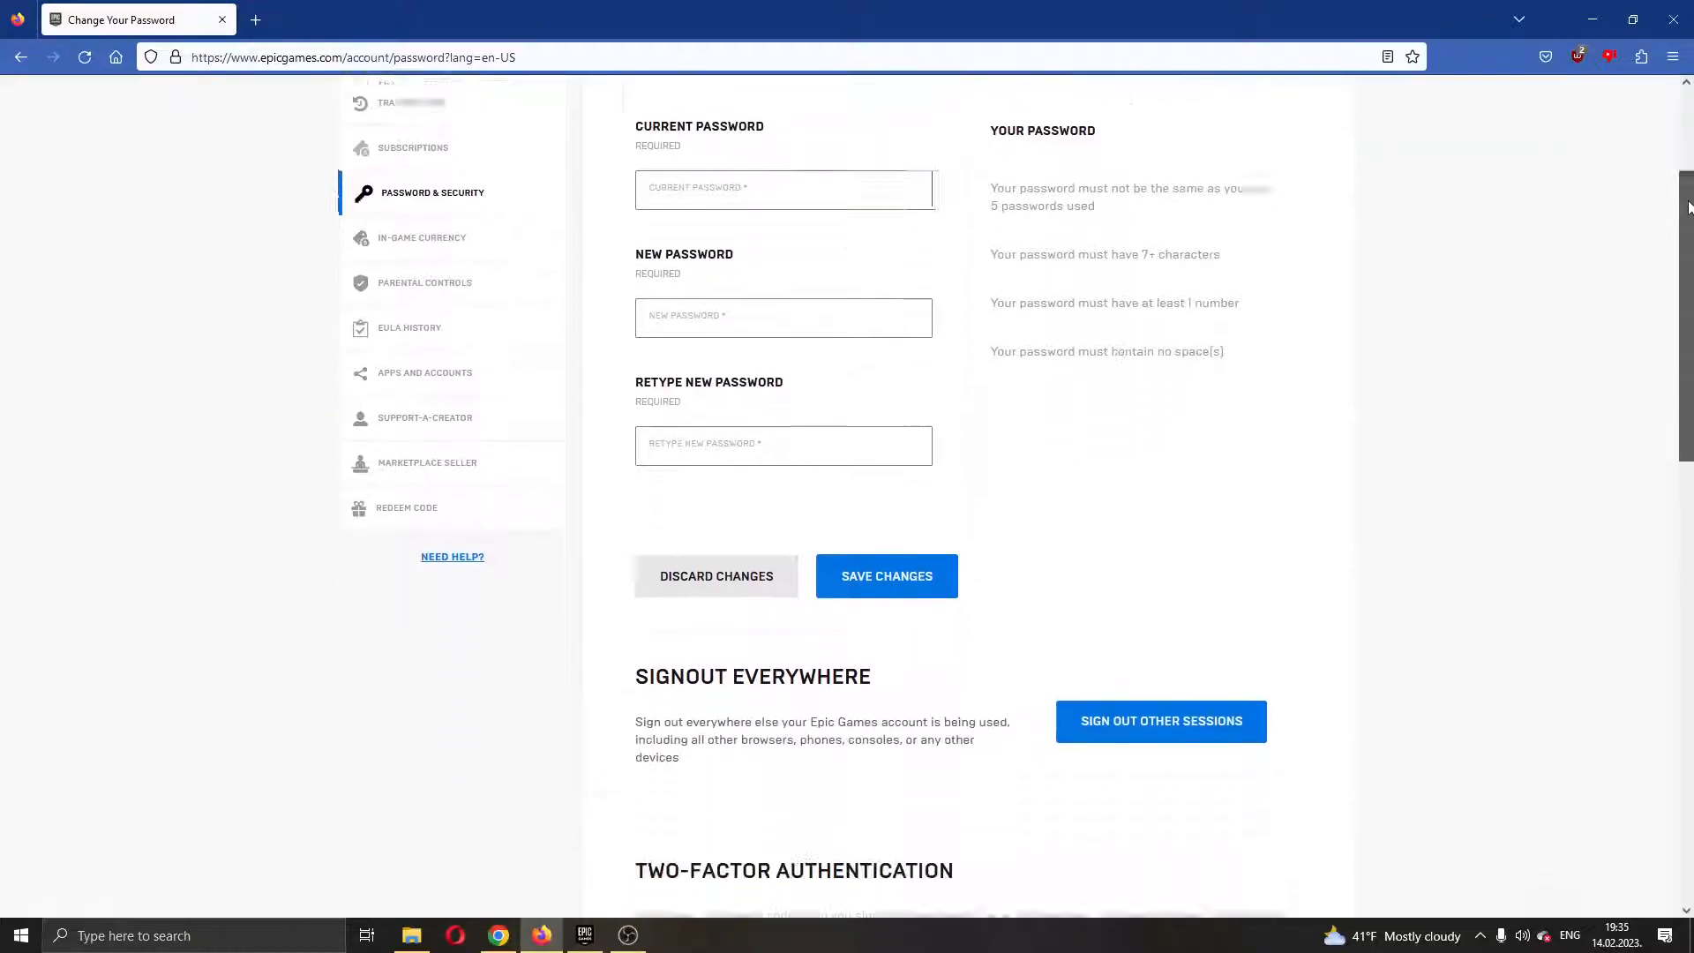
scroll("down", 3)
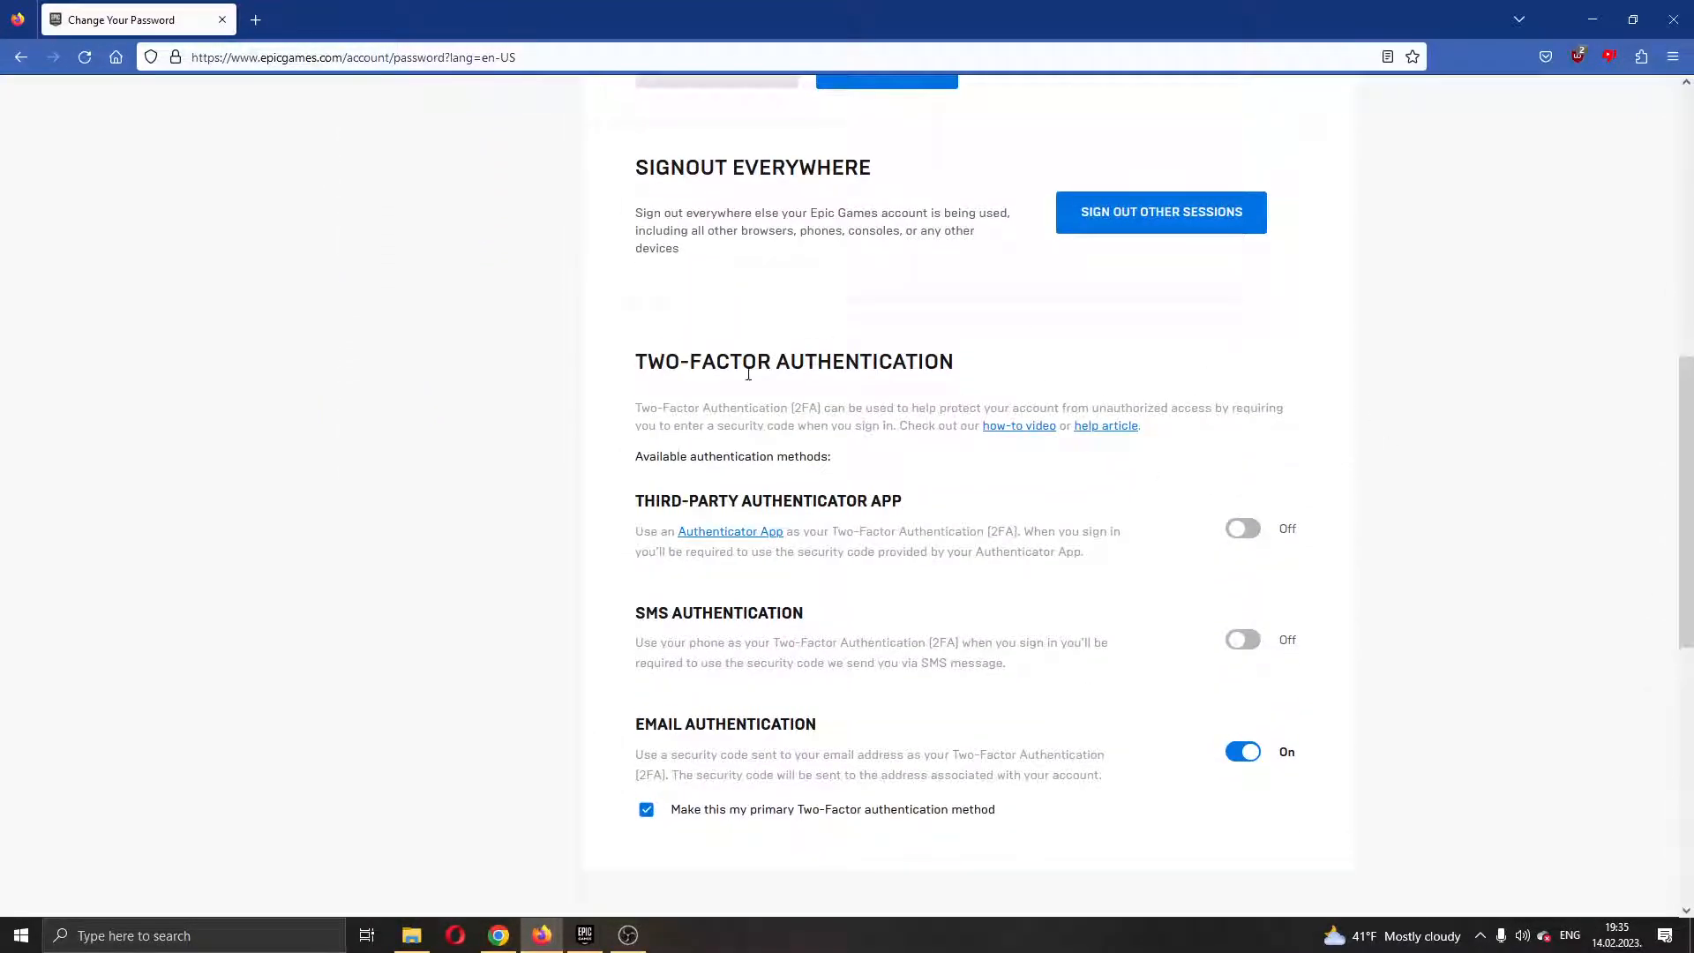
mouse_move(603, 355)
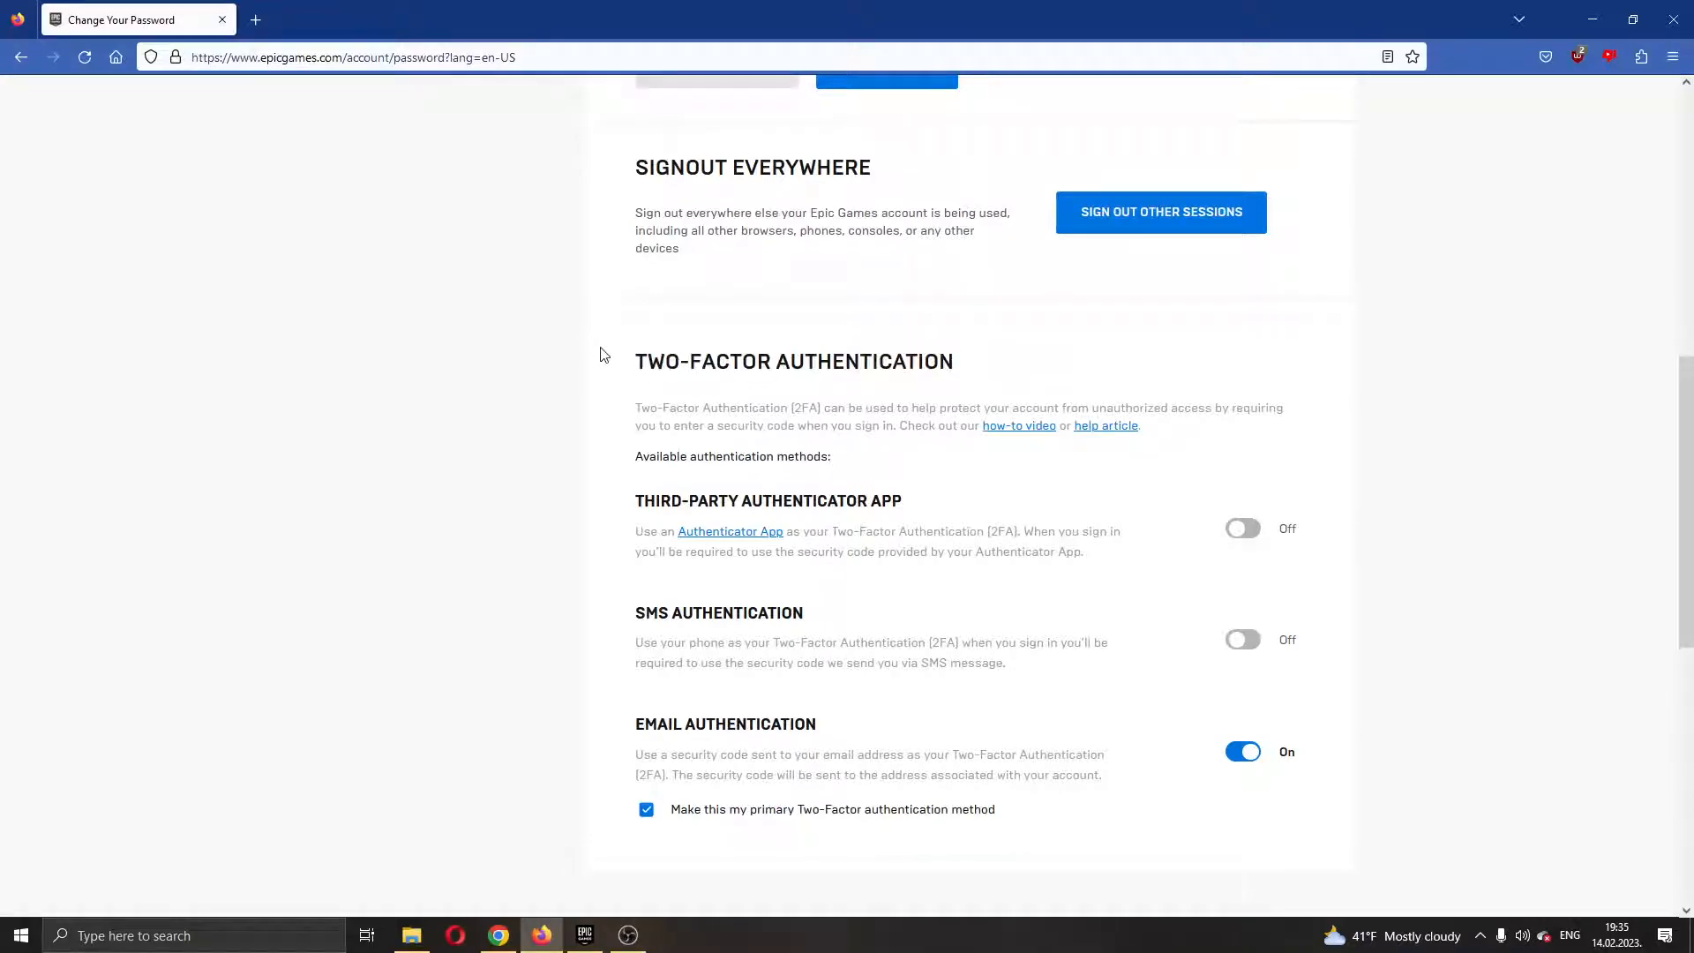
mouse_move(984, 377)
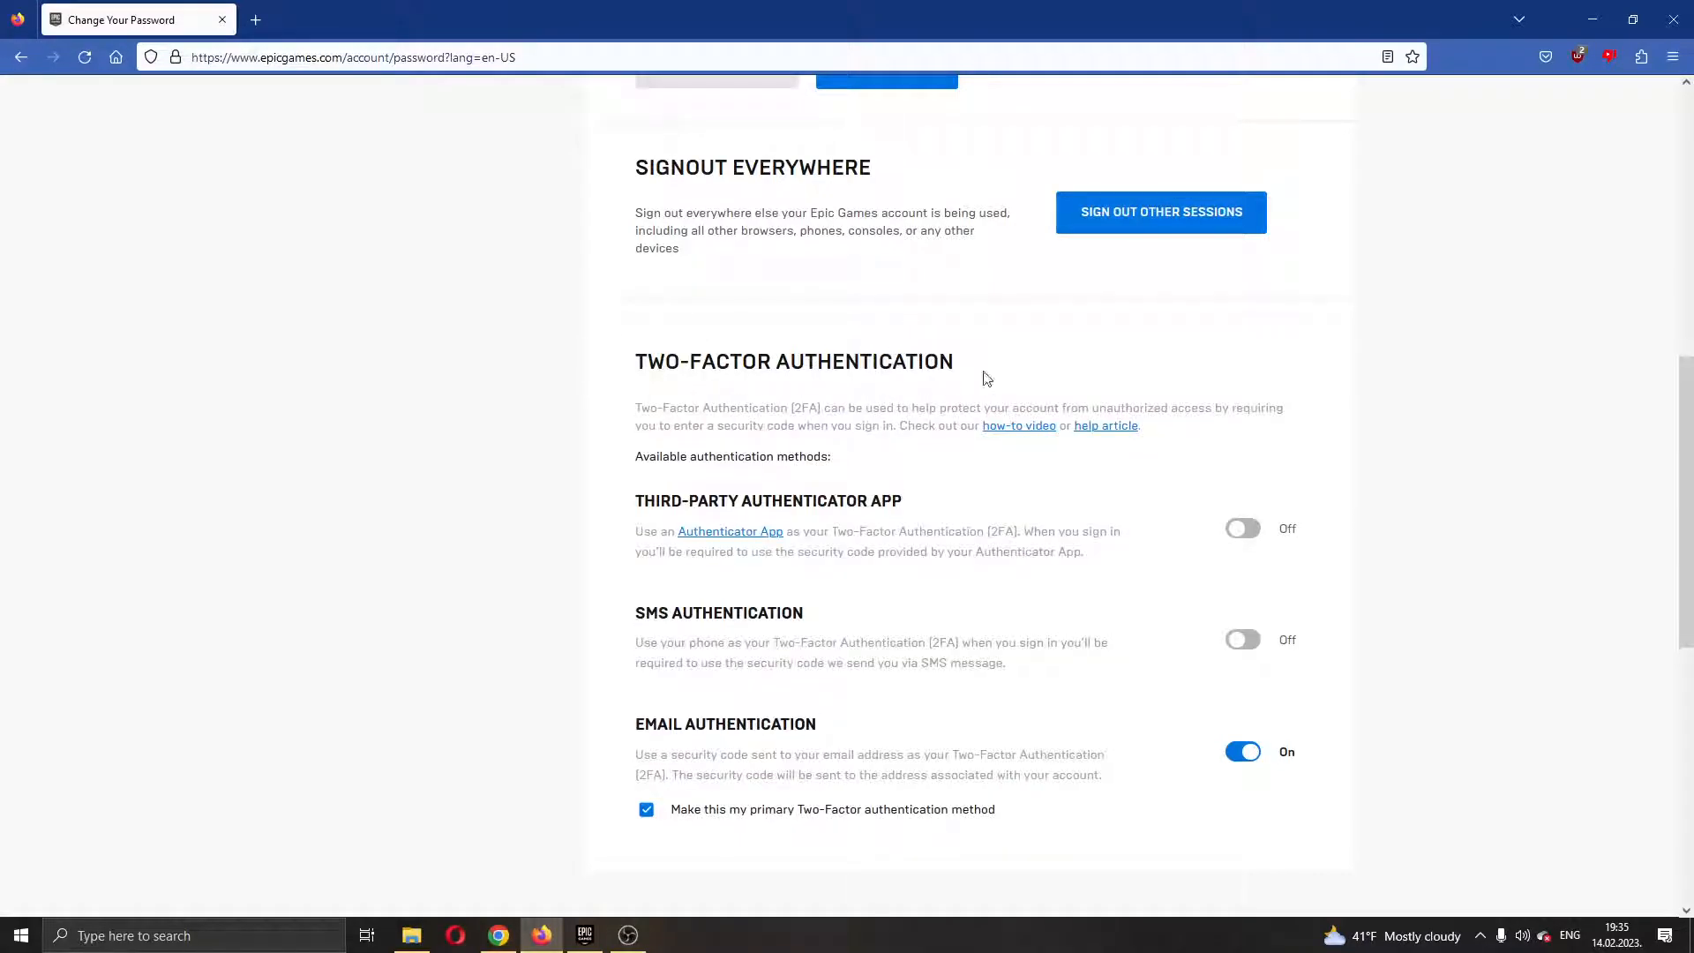
scroll("down", 3)
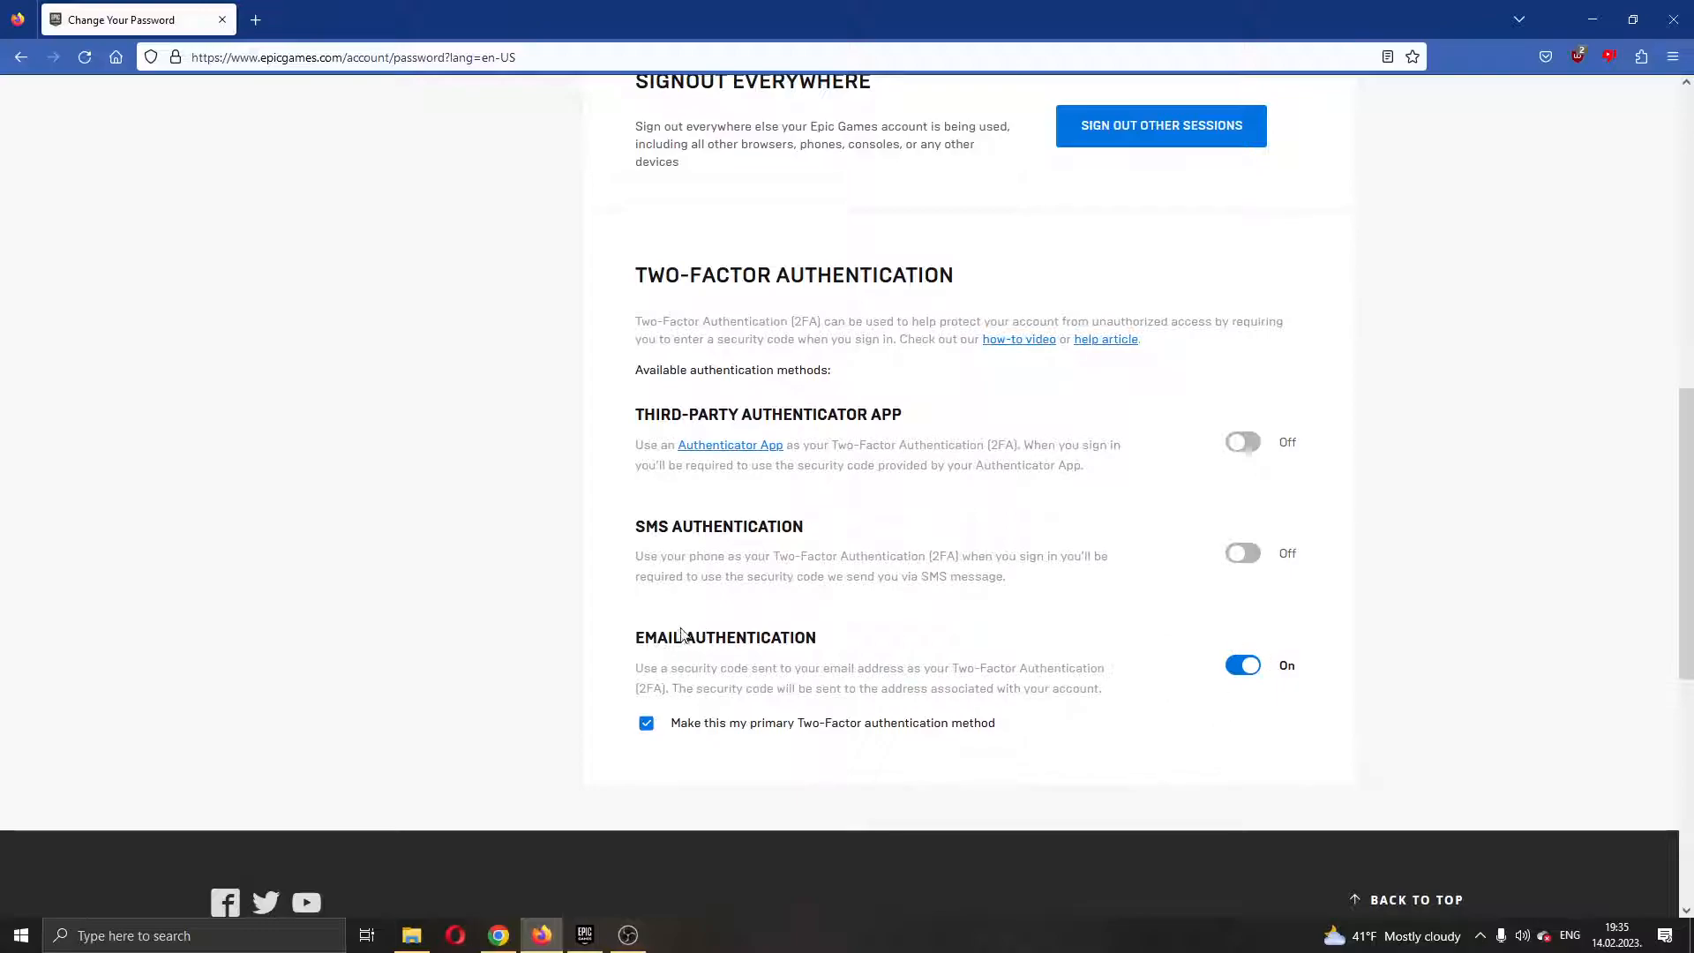
mouse_move(843, 649)
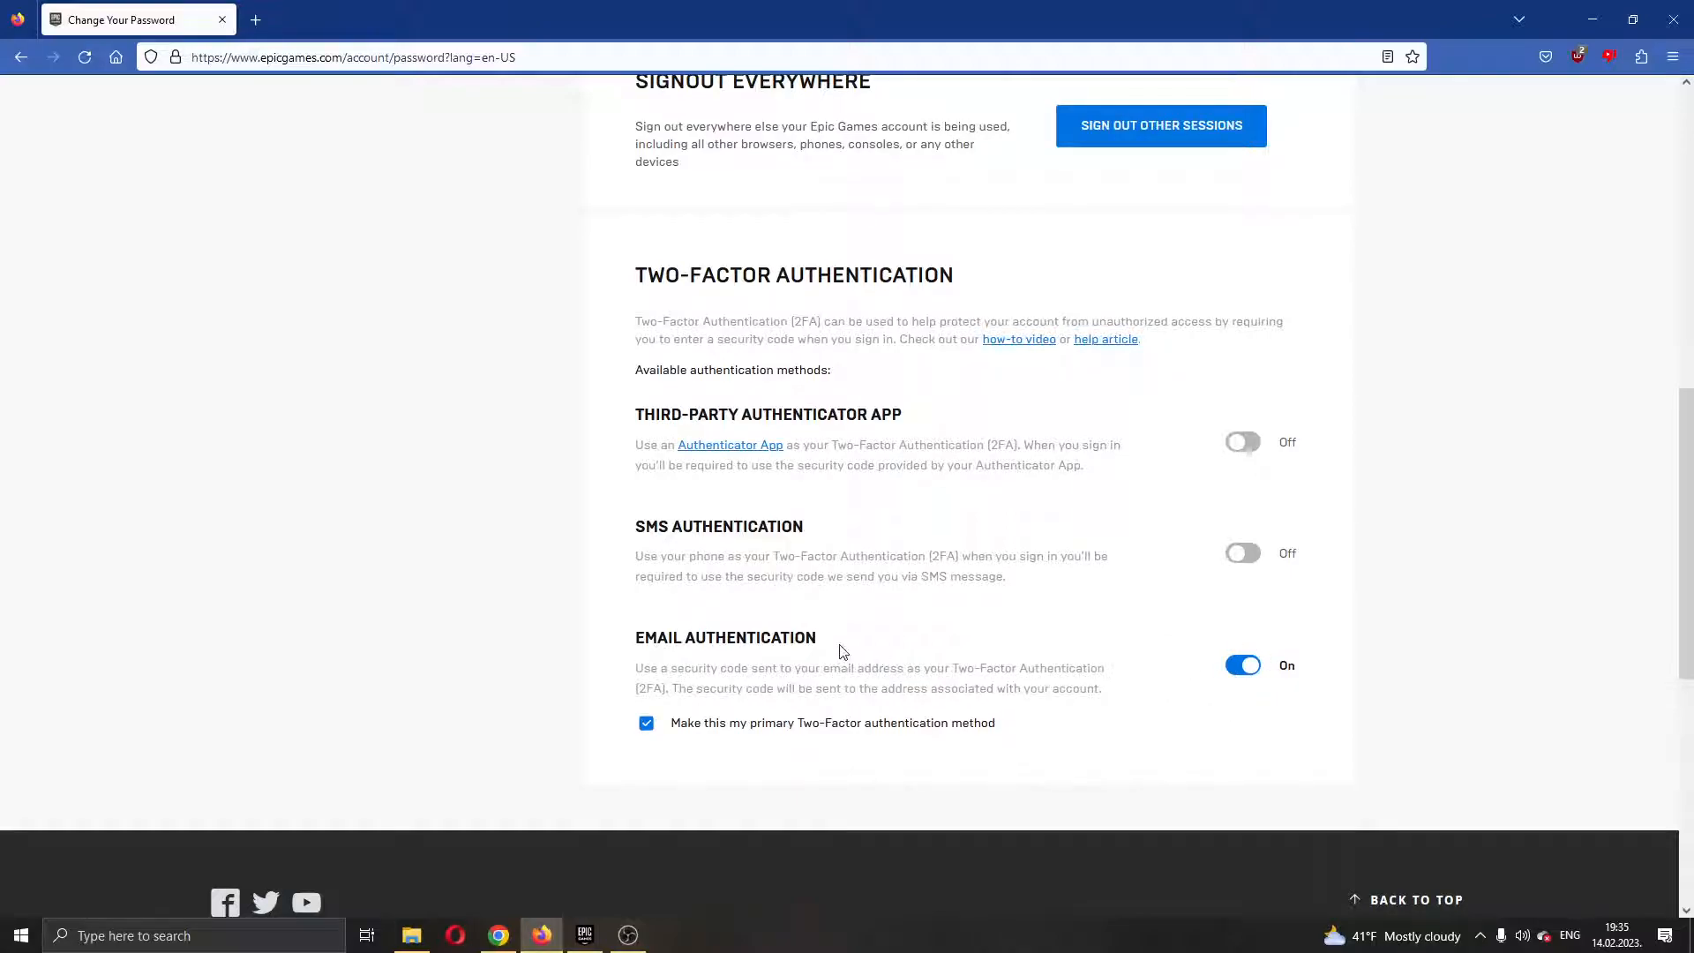
mouse_move(1079, 496)
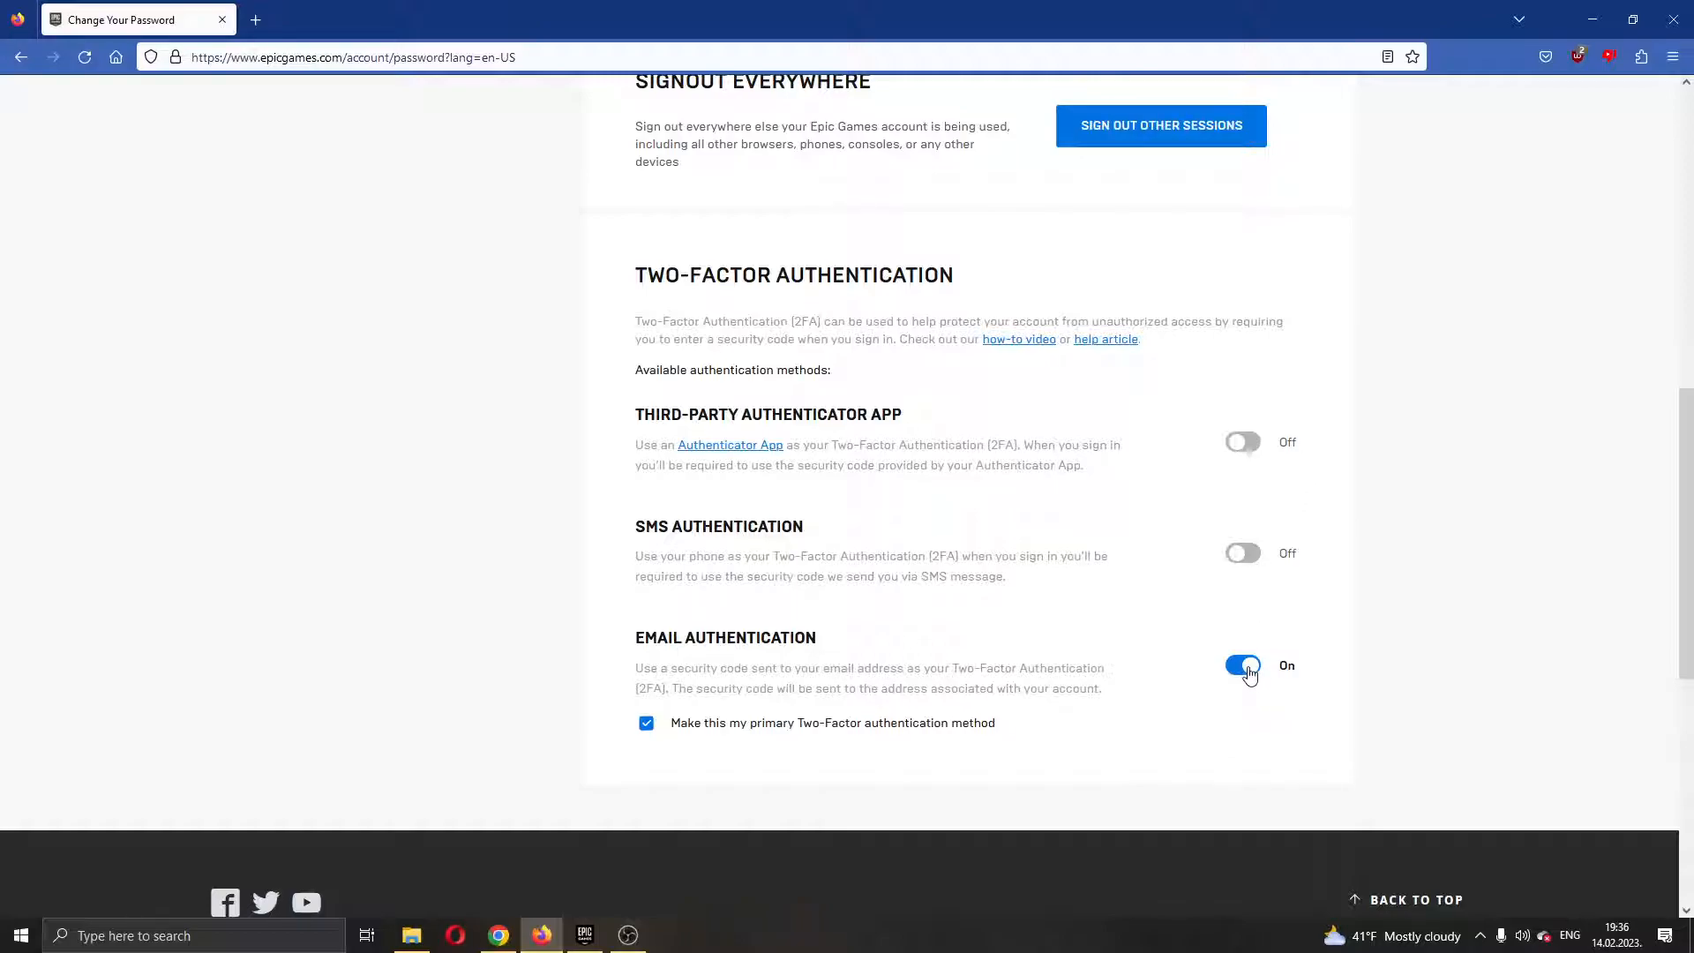
Toggle Email Authentication, which remains enabled, then return to the Epic Games Launcher
left_click(1242, 665)
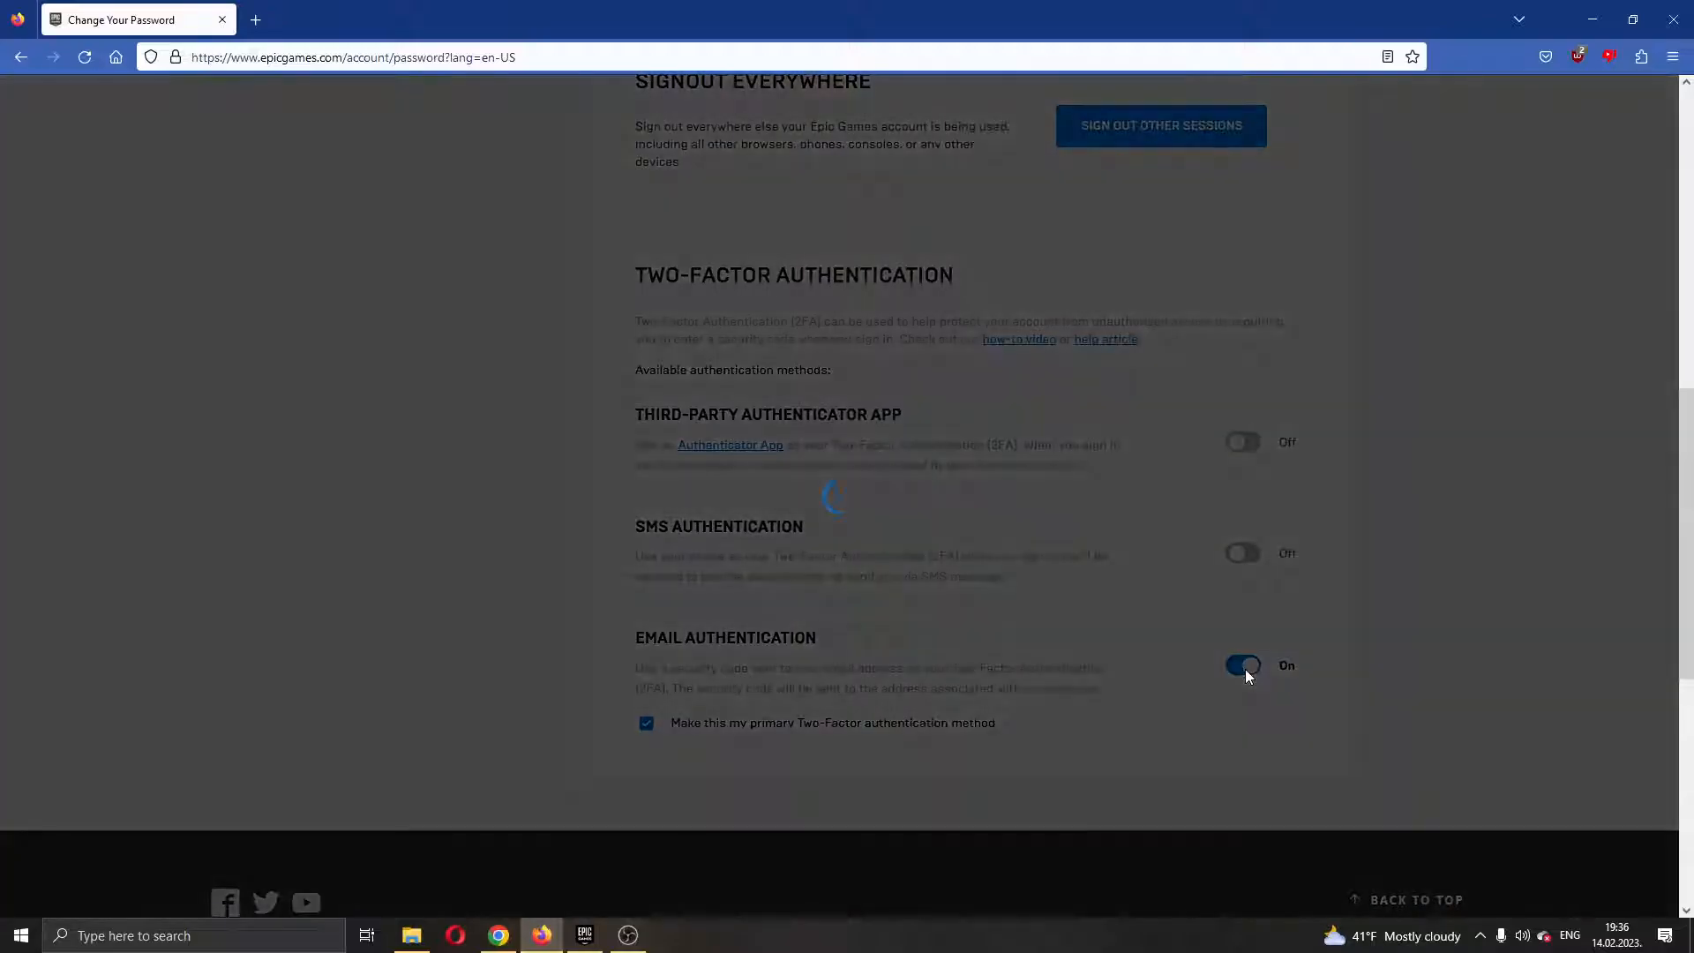
left_click(1242, 665)
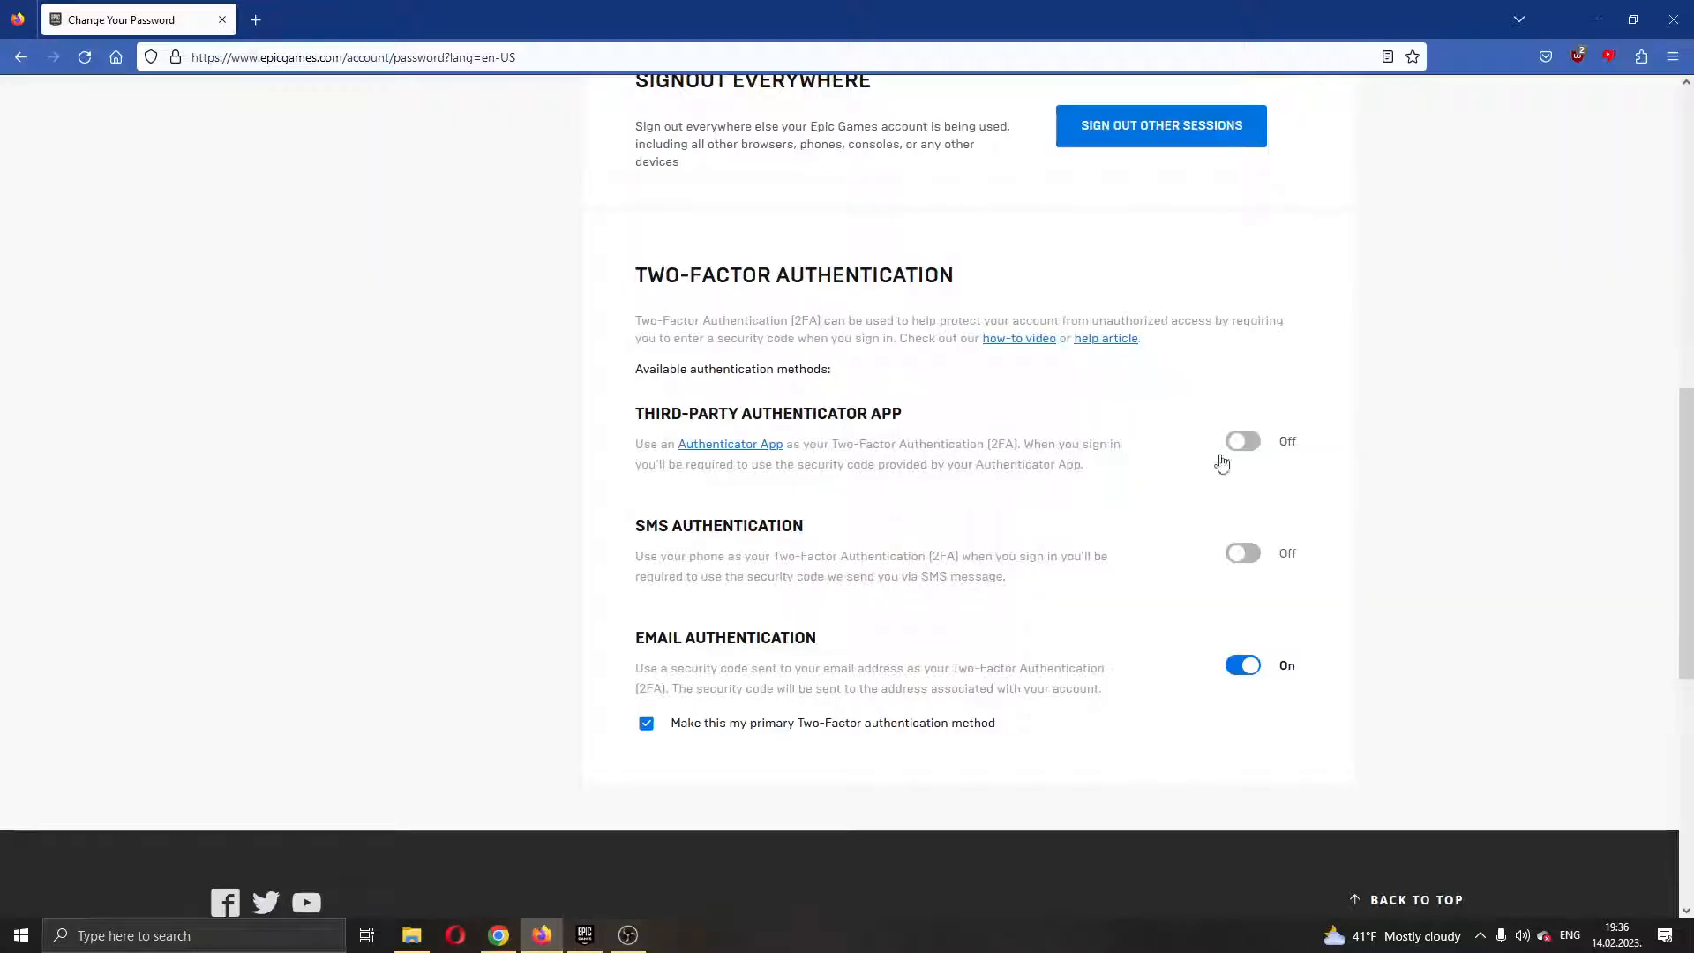
mouse_move(988, 538)
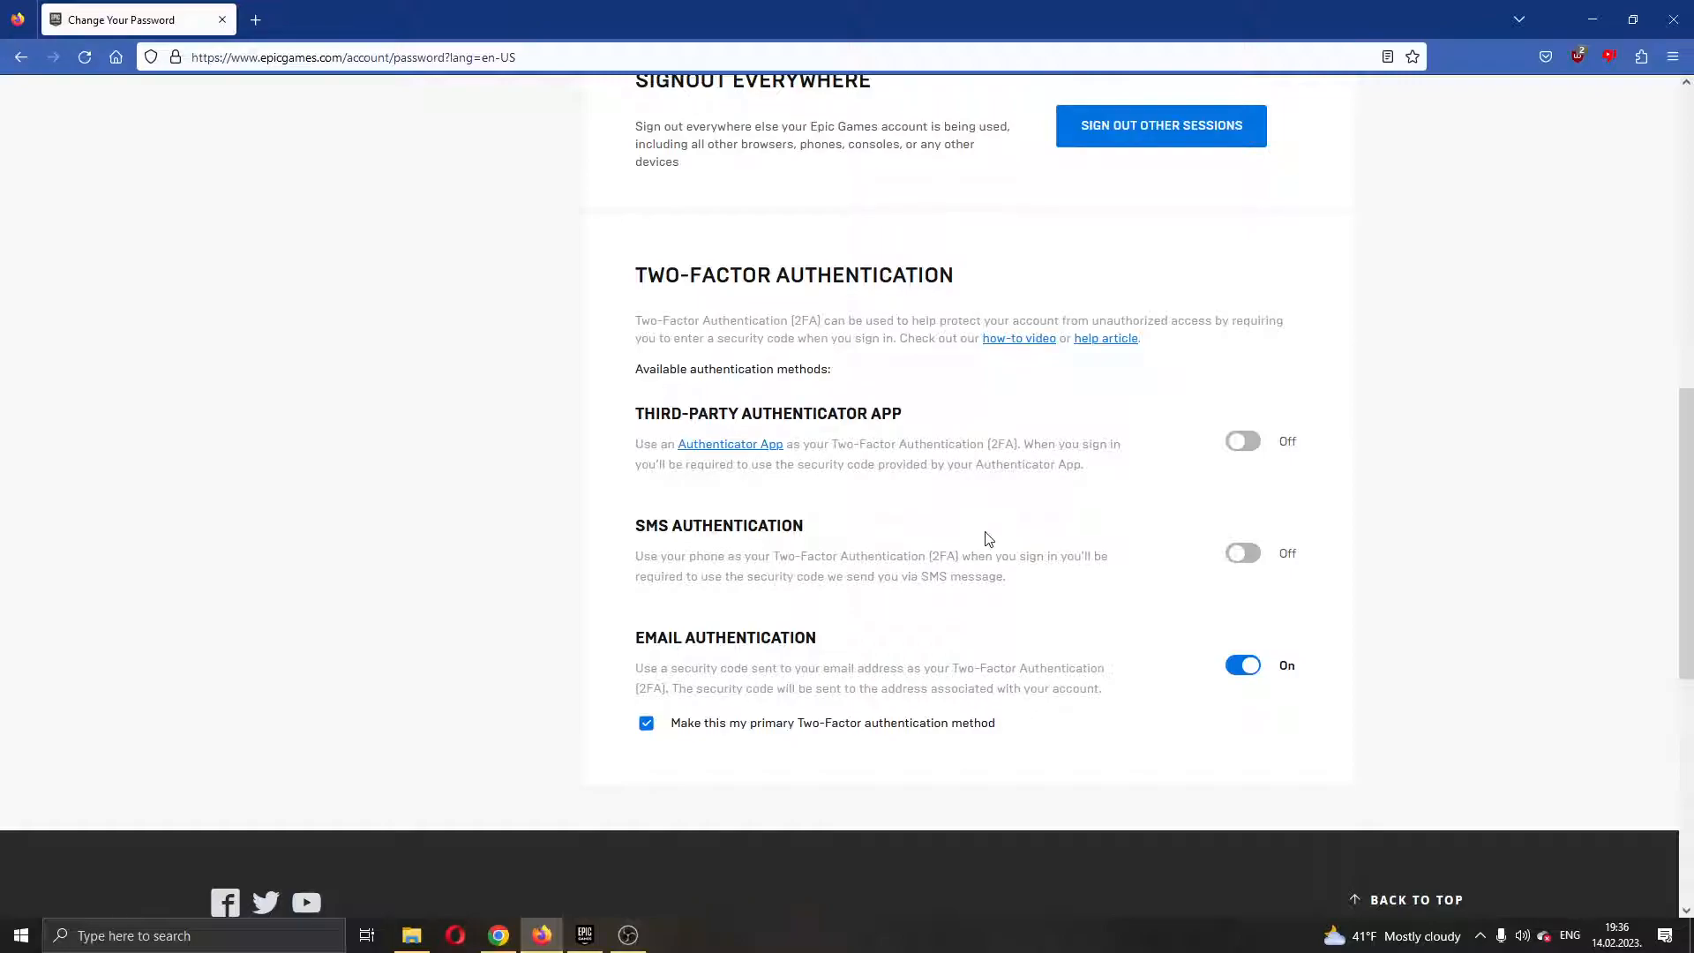
left_click(584, 935)
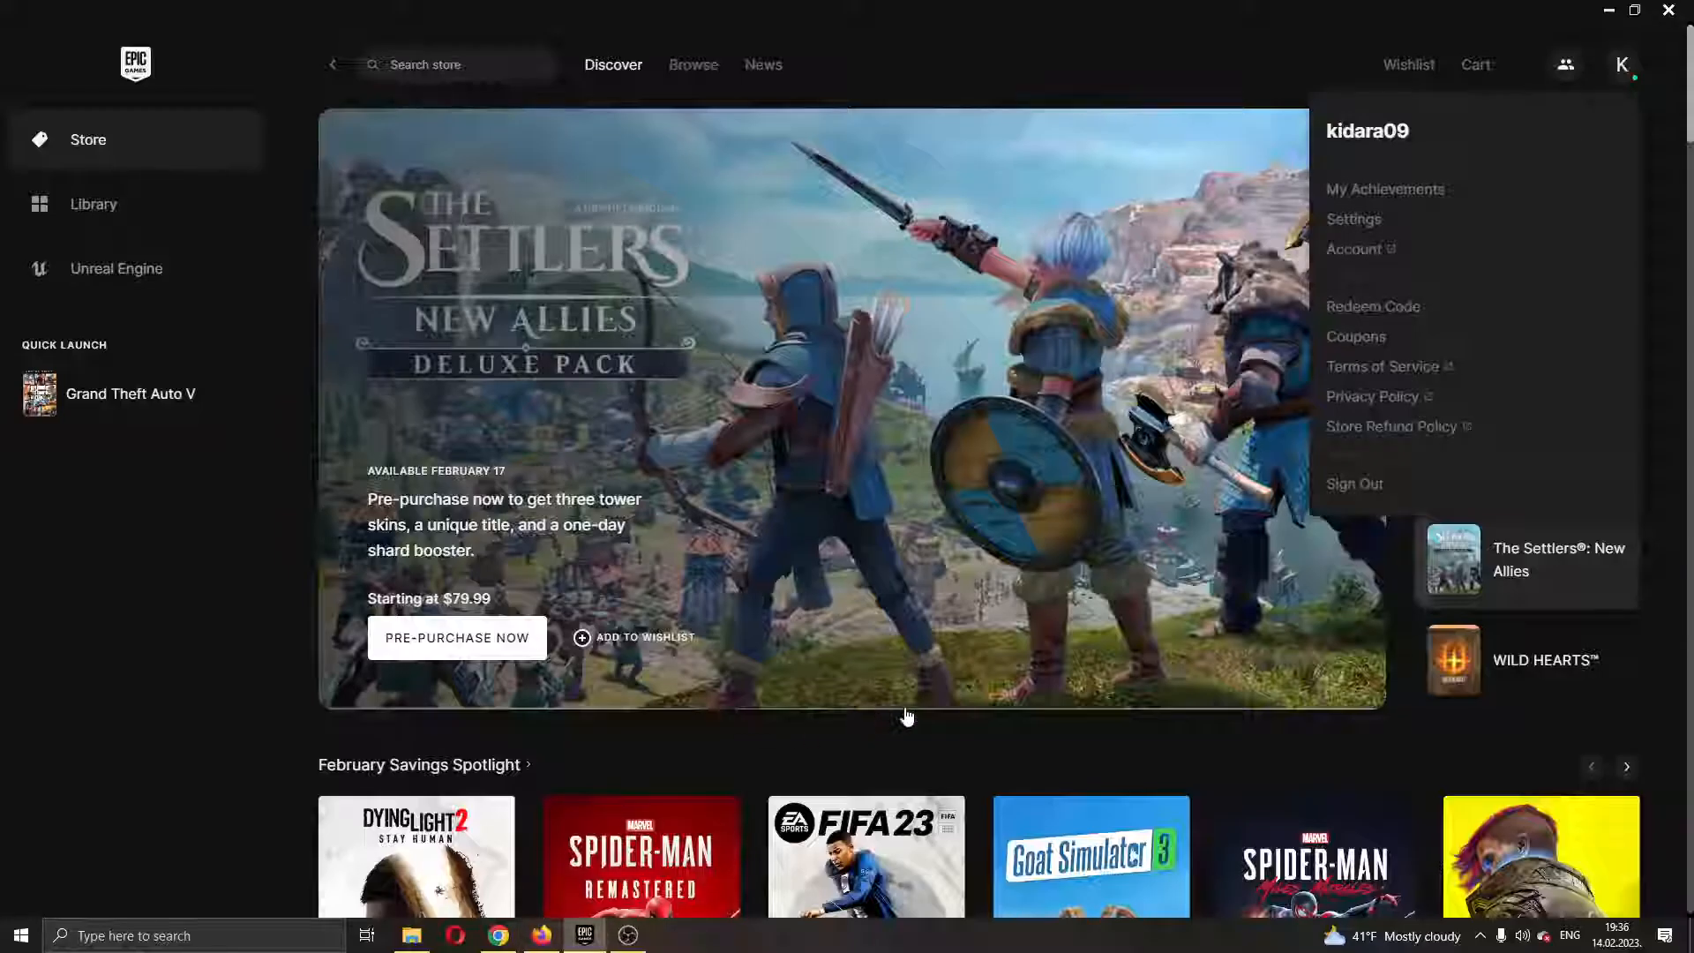
mouse_move(911, 748)
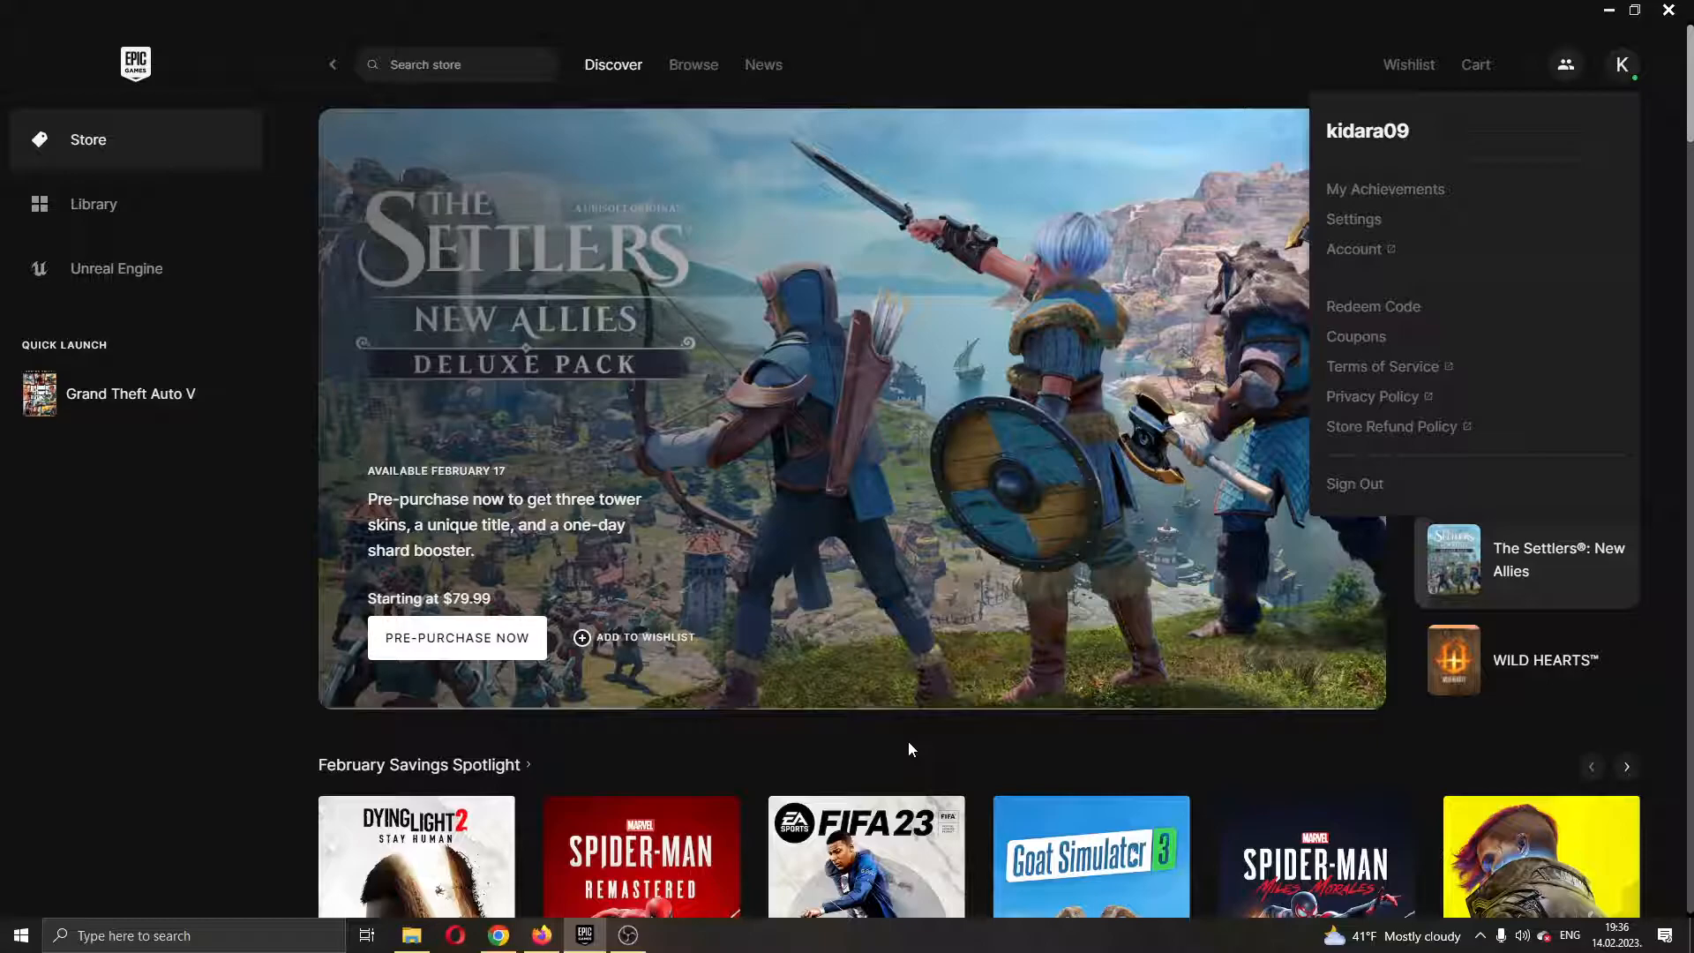